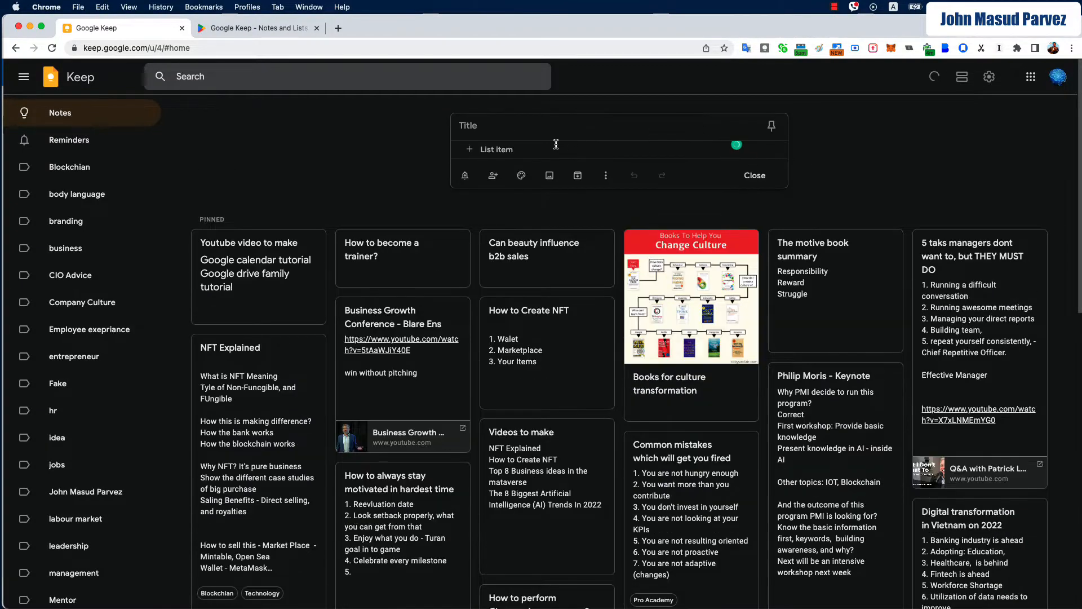
Start a checklist titled "Let's get these done" with Checking email, Reply John and Build meeting minute.
{"action": "type", "text": "Let's get these done"}
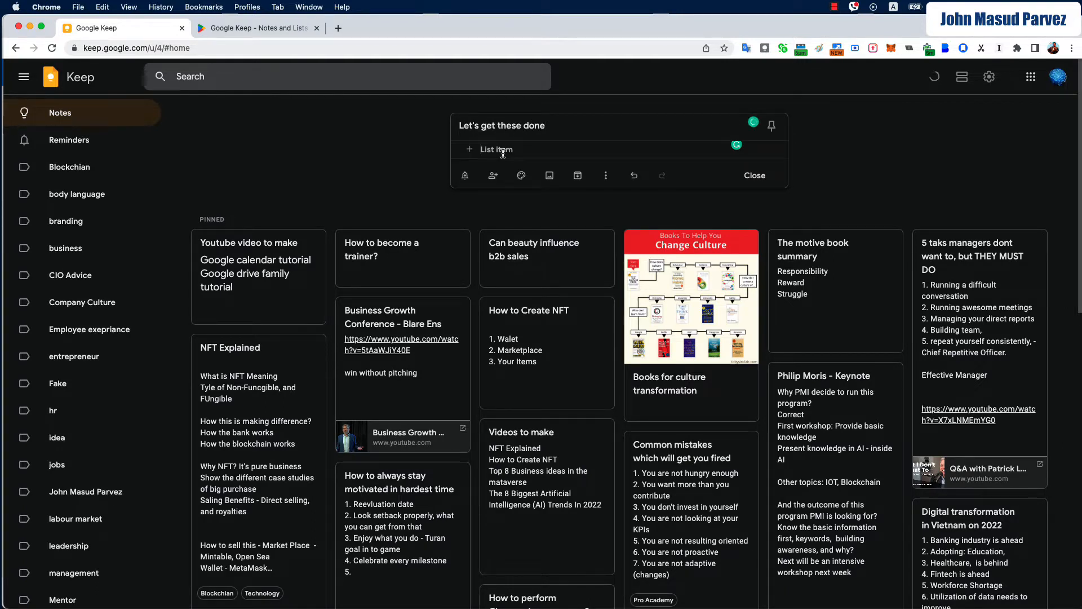
{"action": "type", "text": "Checking e"}
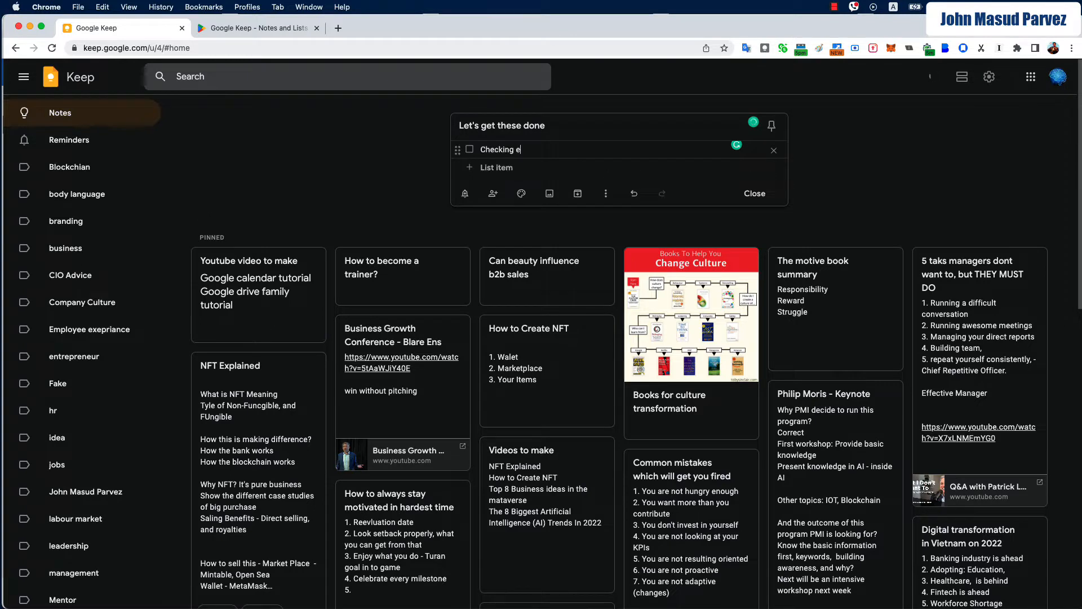
{"action": "type", "text": "Replying to"}
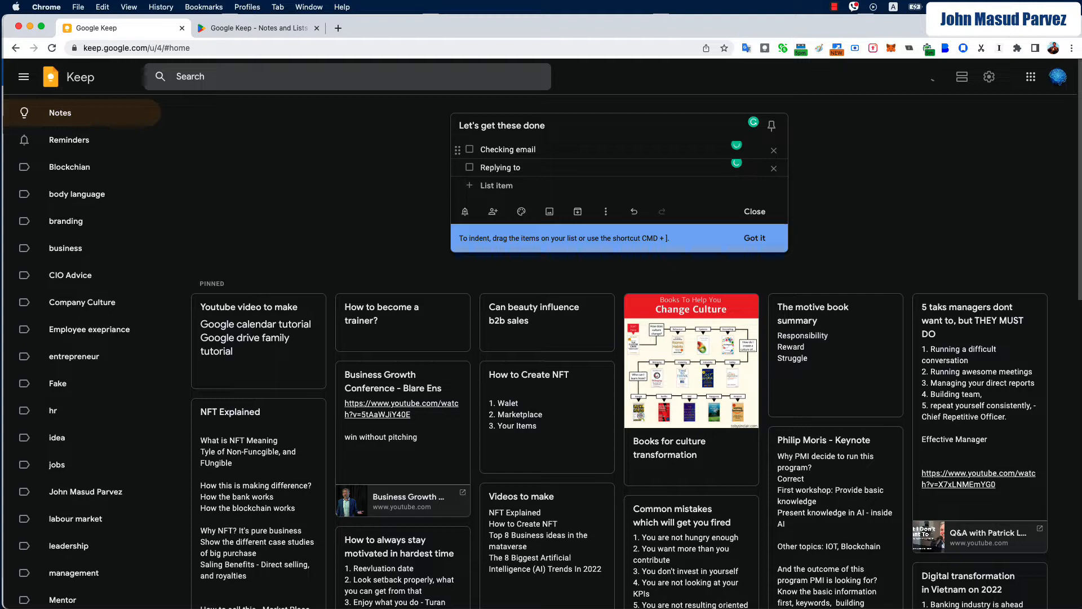
{"action": "type", "text": "John"}
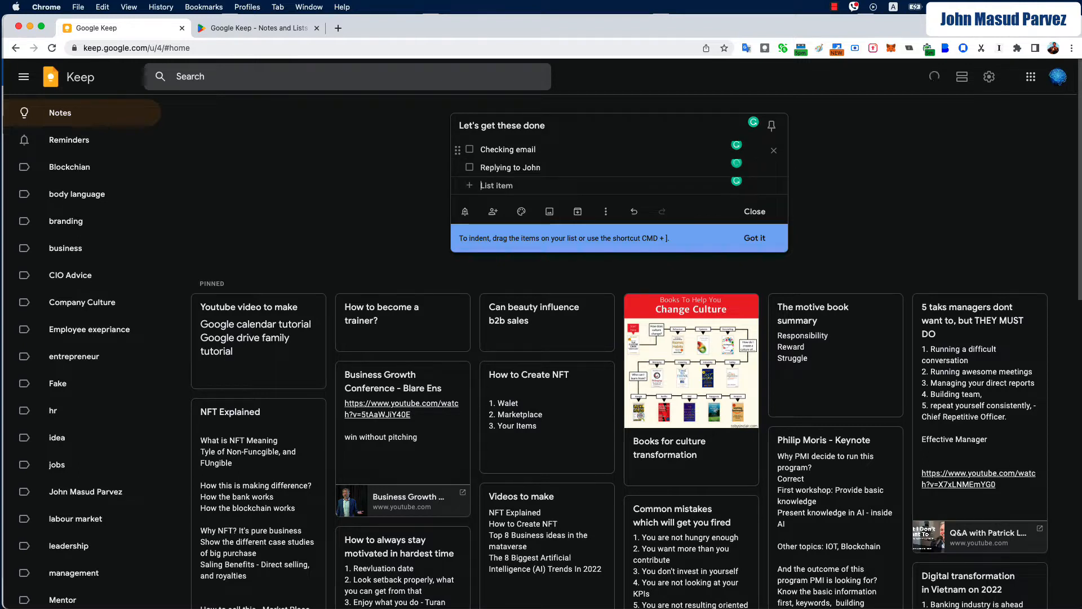
{"action": "type", "text": "Build m"}
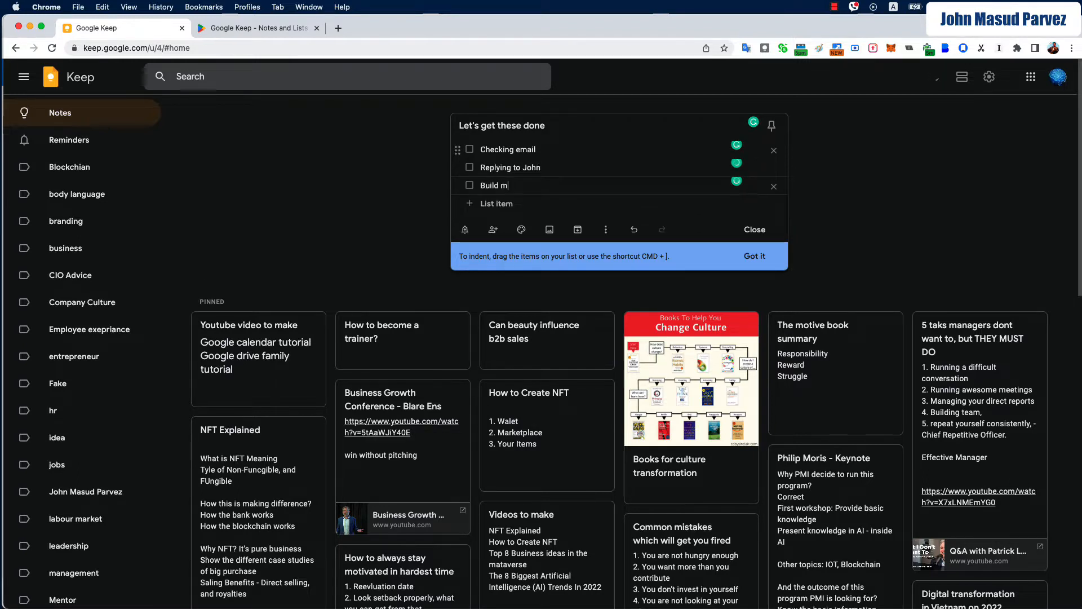
{"action": "type", "text": "eeting minute"}
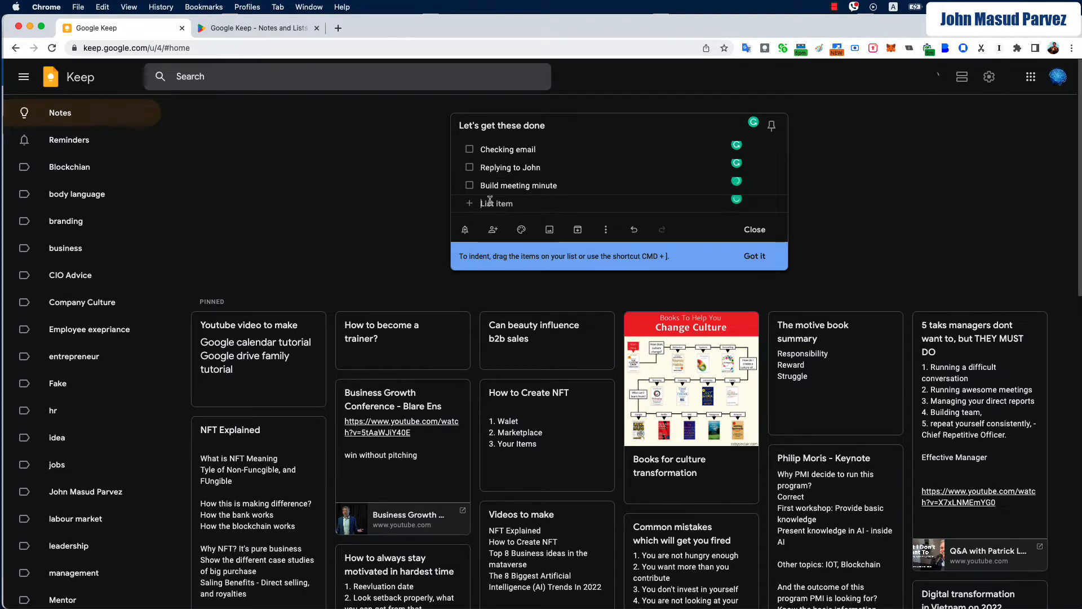
Add a fourth item, summery of yesterday meeting, to the checklist.
{"action": "left_click", "coordinate": [496, 202]}
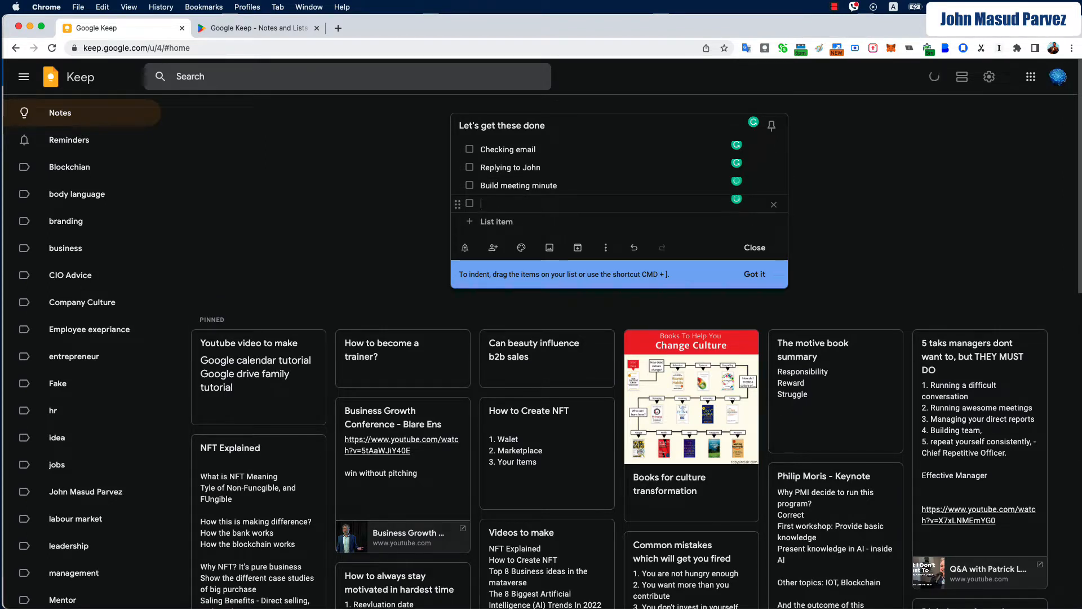
{"action": "type", "text": "summery of"}
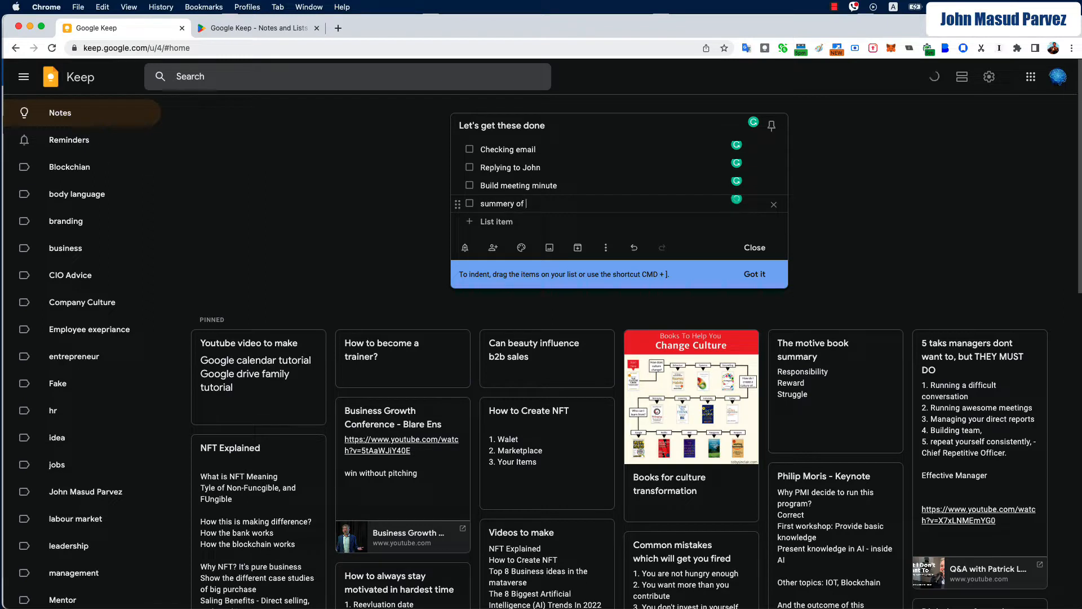
{"action": "type", "text": "yesterday"}
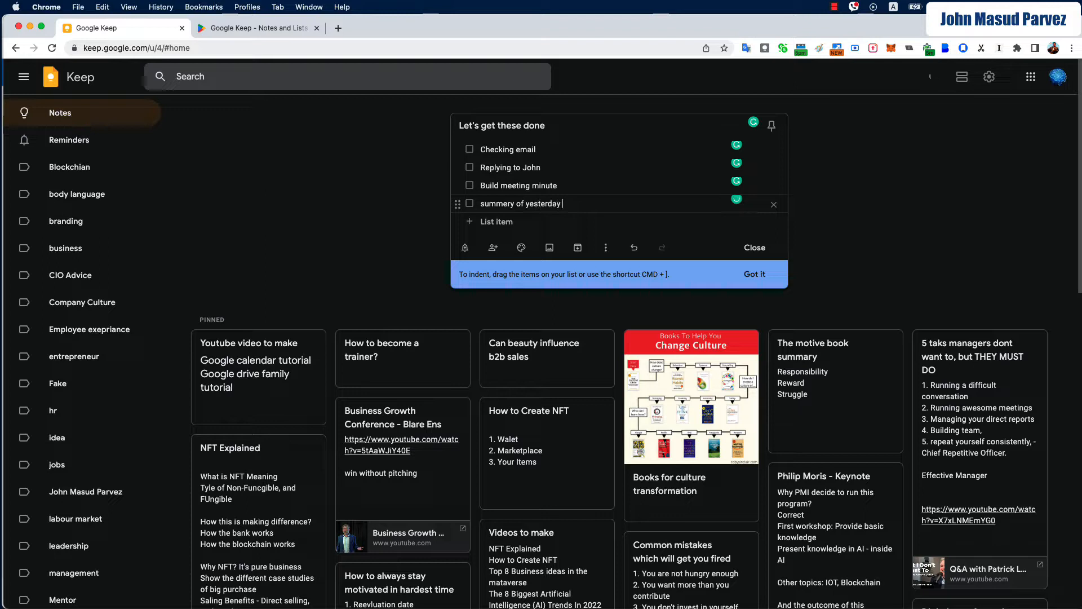
{"action": "type", "text": "meeting"}
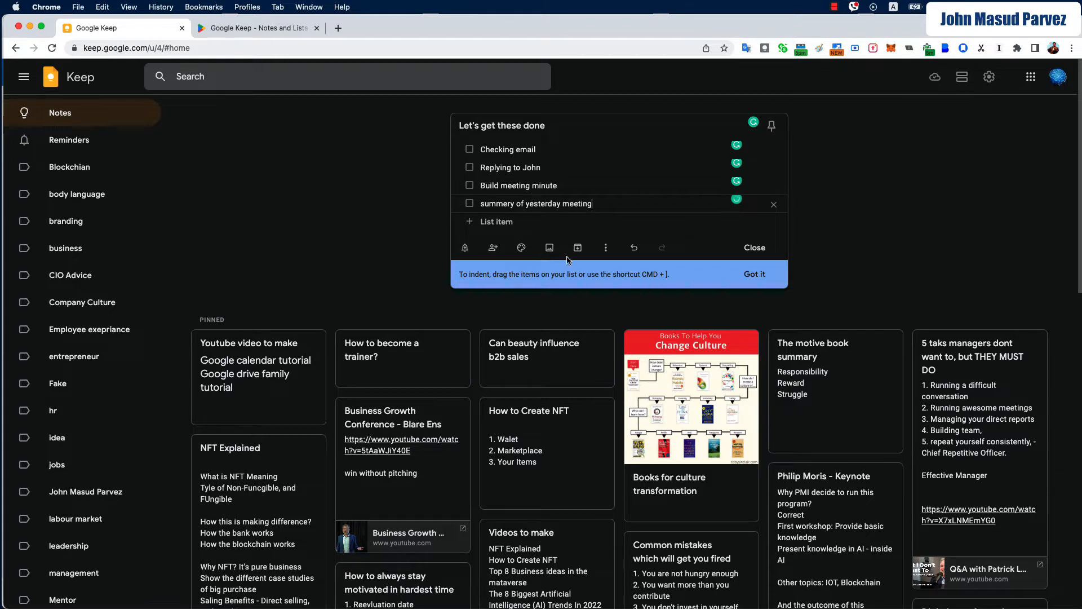
Append '28 Sep 2022' to the checklist title, then save and close the note.
{"action": "left_click", "coordinate": [606, 246]}
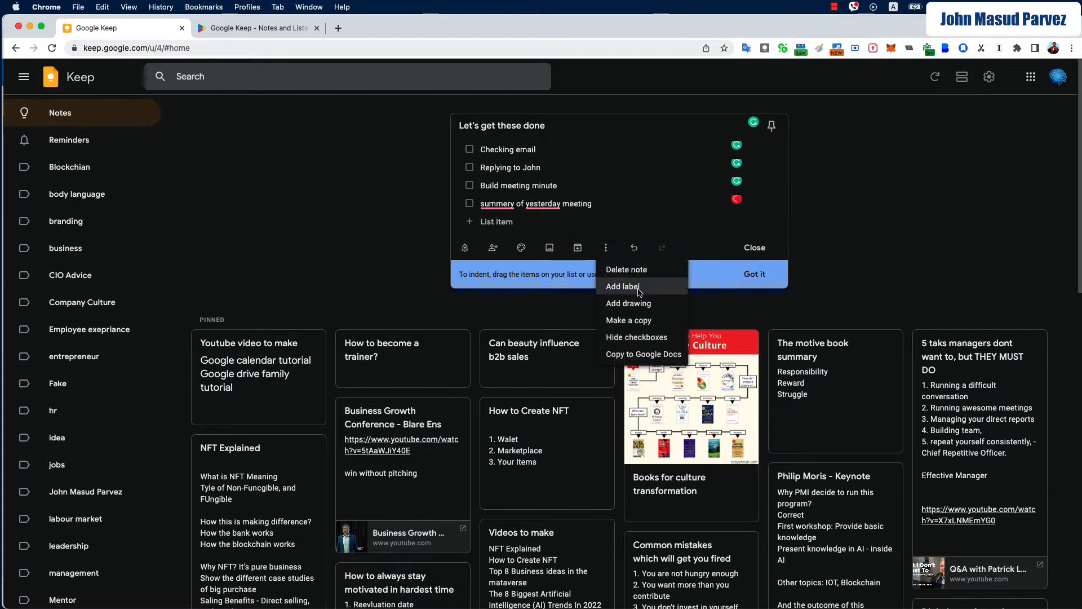
{"action": "left_click", "coordinate": [622, 286]}
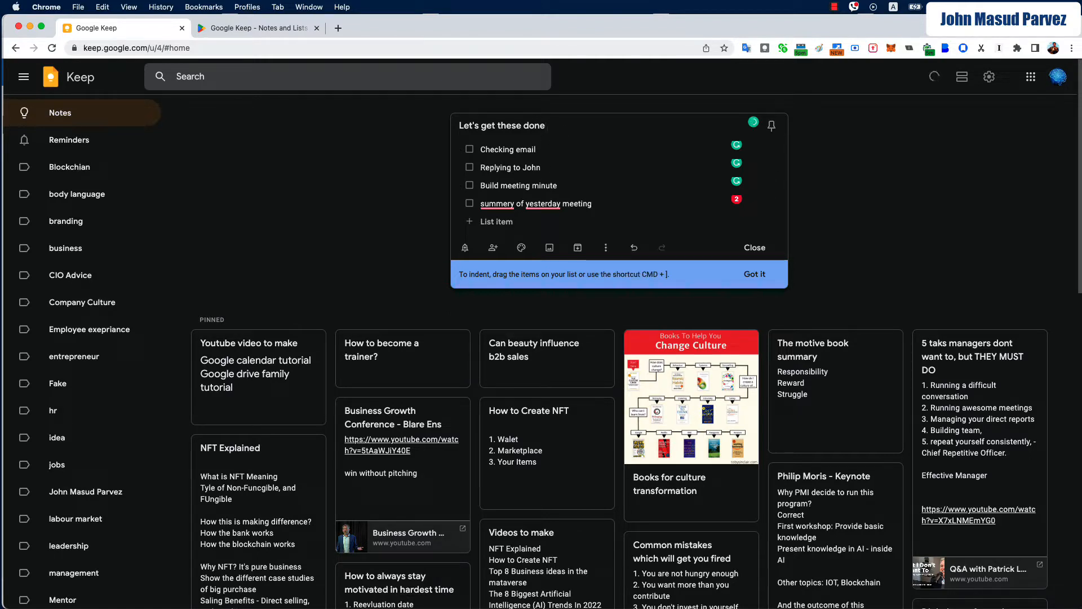
{"action": "type", "text": "28 S"}
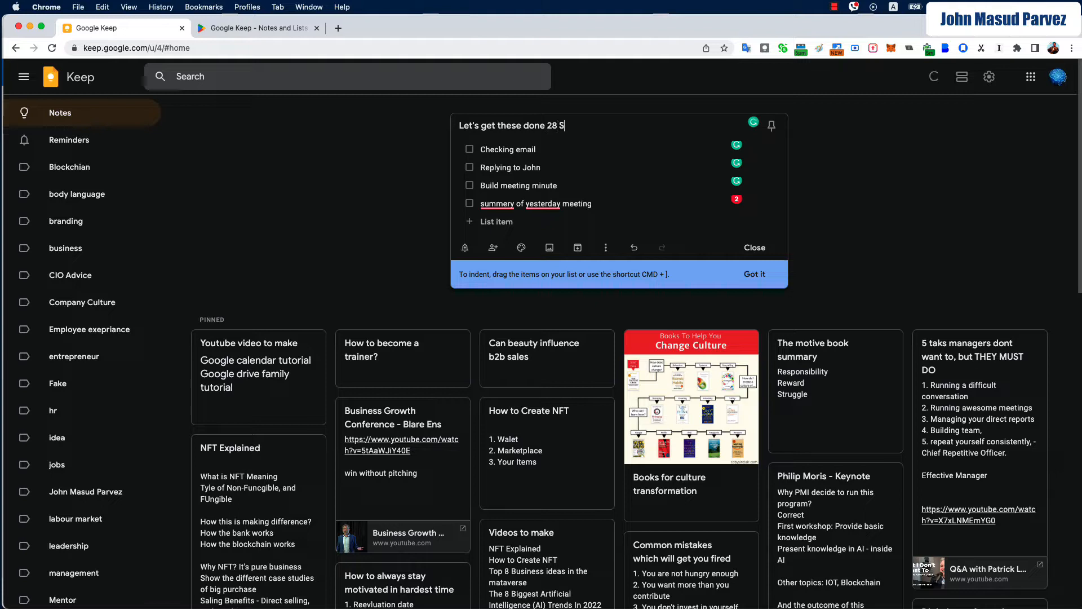
{"action": "type", "text": "ep 2"}
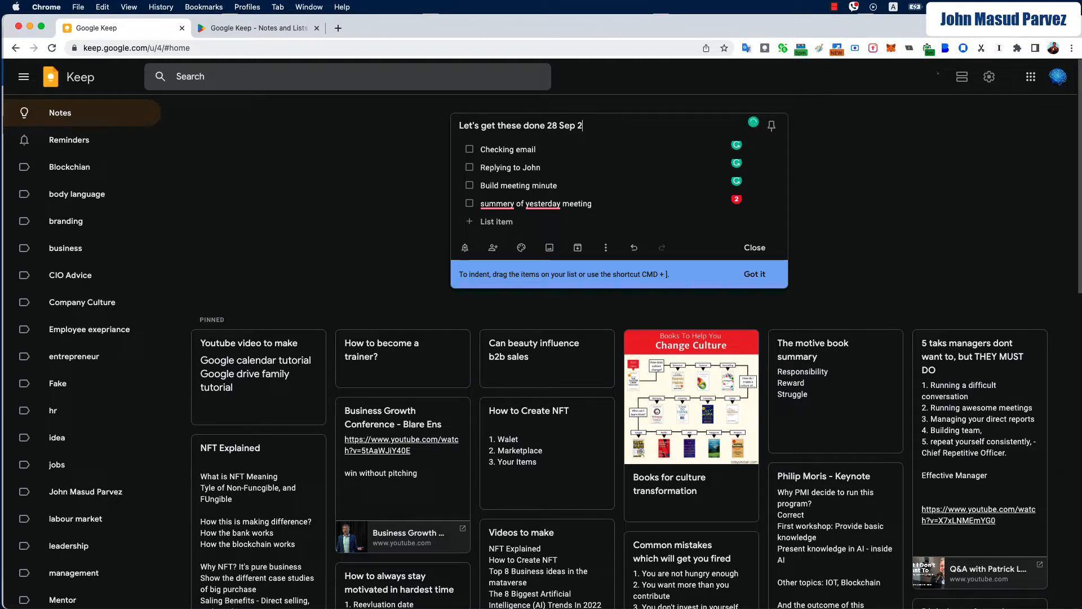
{"action": "type", "text": "022"}
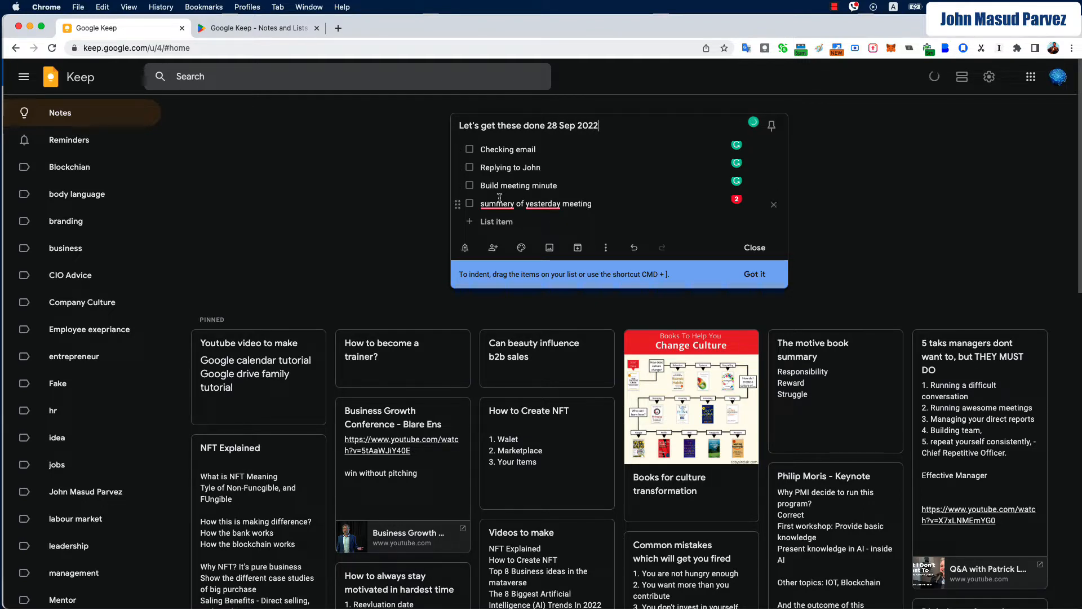
{"action": "left_click", "coordinate": [754, 247]}
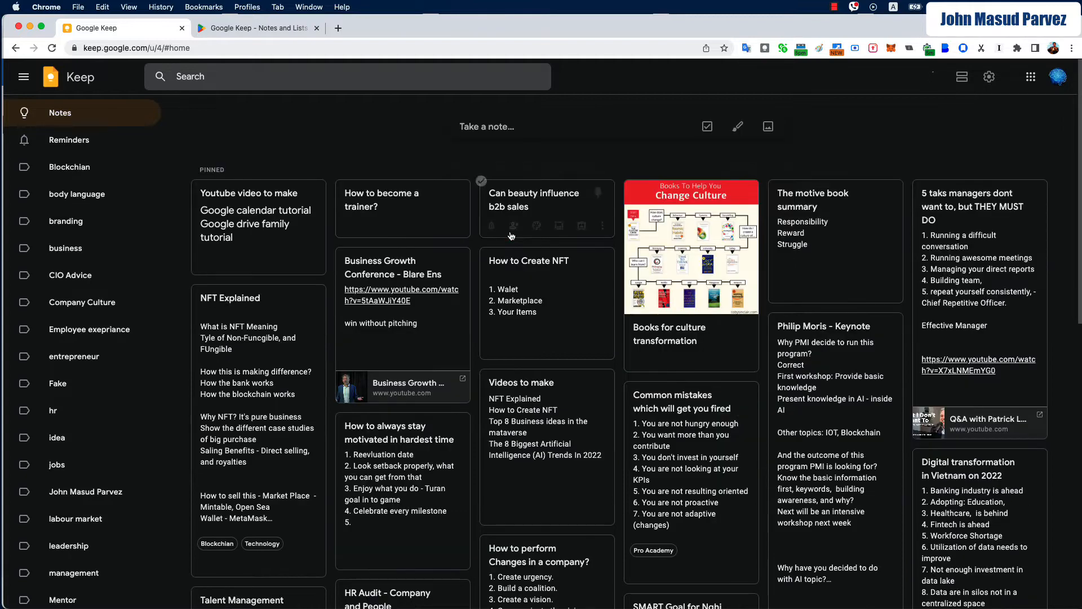
Search notes for '28', pin the dated checklist and reopen it for editing.
{"action": "left_click", "coordinate": [348, 75]}
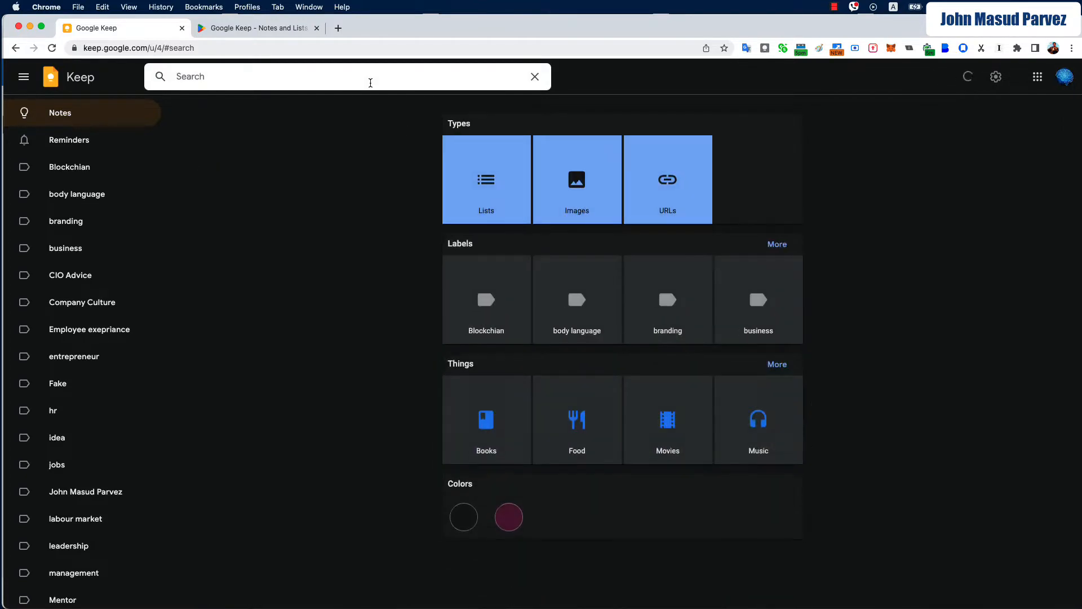
{"action": "type", "text": "28"}
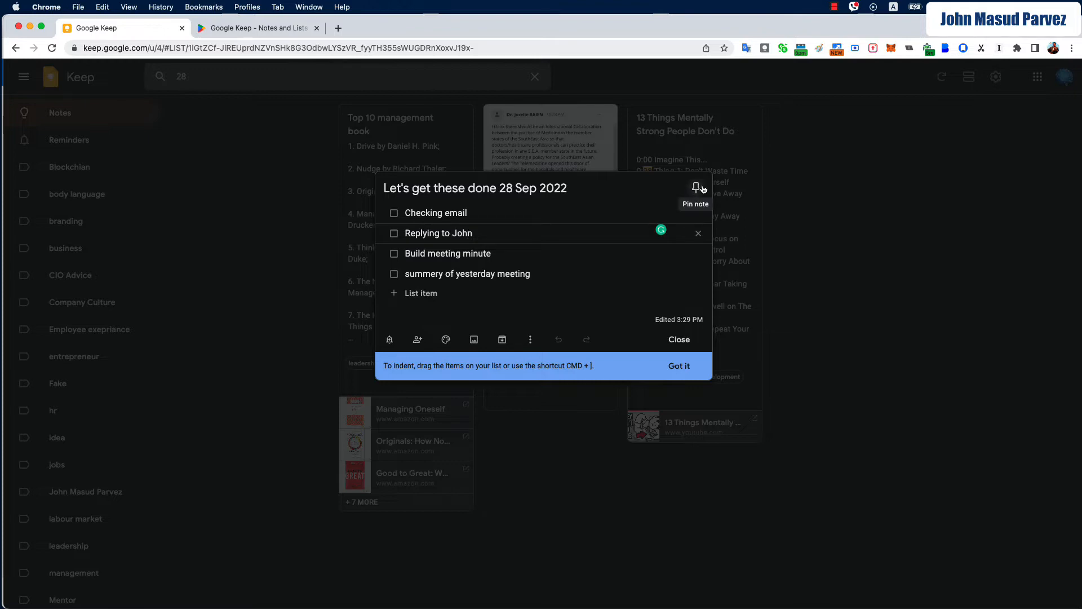
{"action": "left_click", "coordinate": [677, 339]}
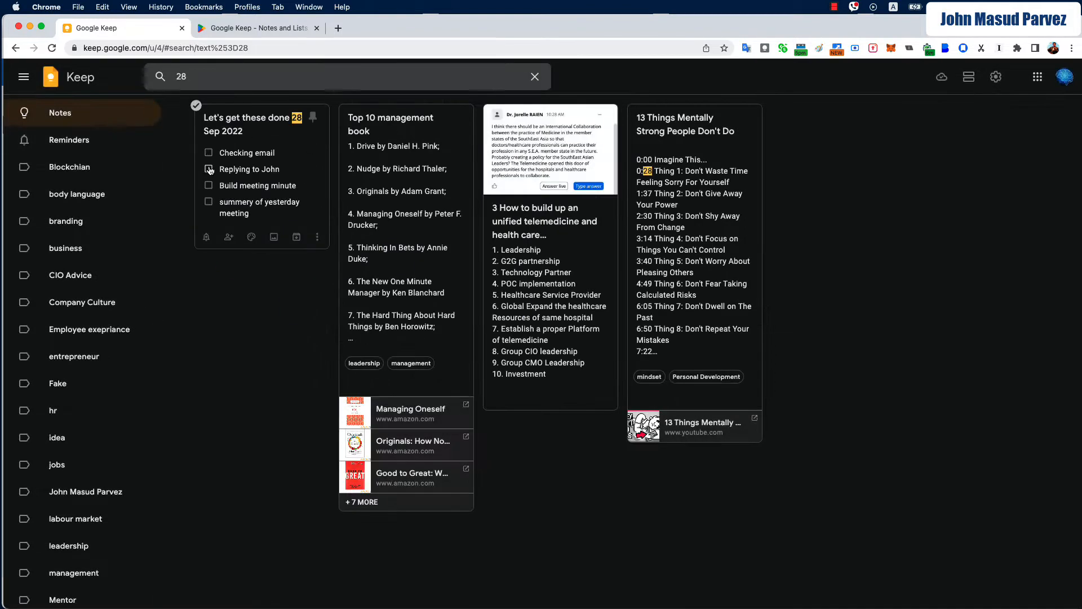
{"action": "left_click", "coordinate": [535, 75]}
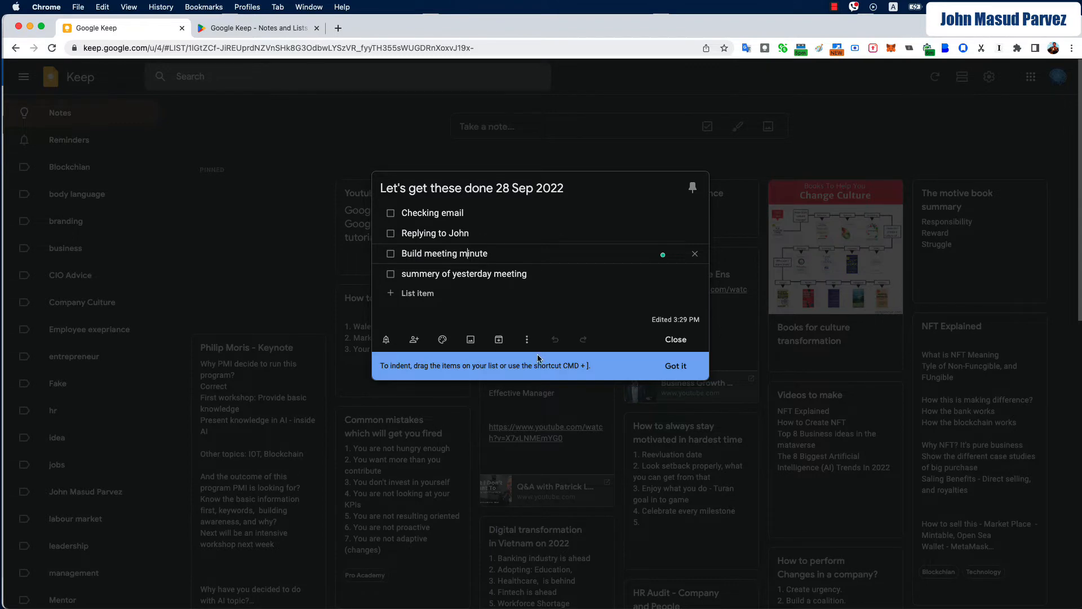
Close the checklist and open the 'Digital transformation in Vietnam on 2022' note.
{"action": "left_click", "coordinate": [527, 340]}
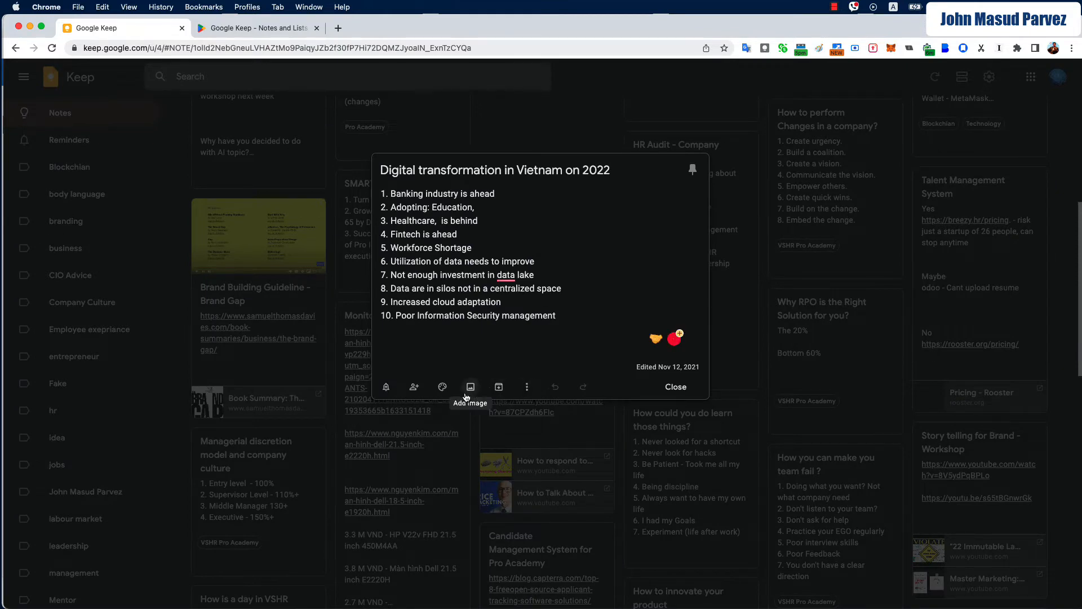
Give the Vietnam note an illustrated blue background, close it, and reopen the pinned 28 Sep checklist.
{"action": "left_click", "coordinate": [442, 387]}
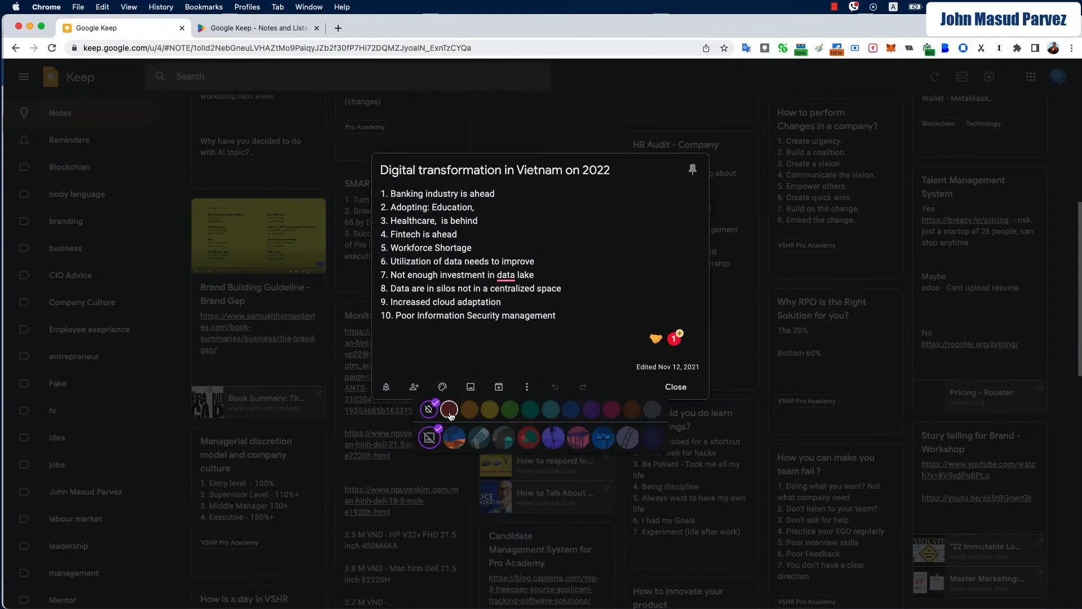
{"action": "left_click", "coordinate": [478, 437]}
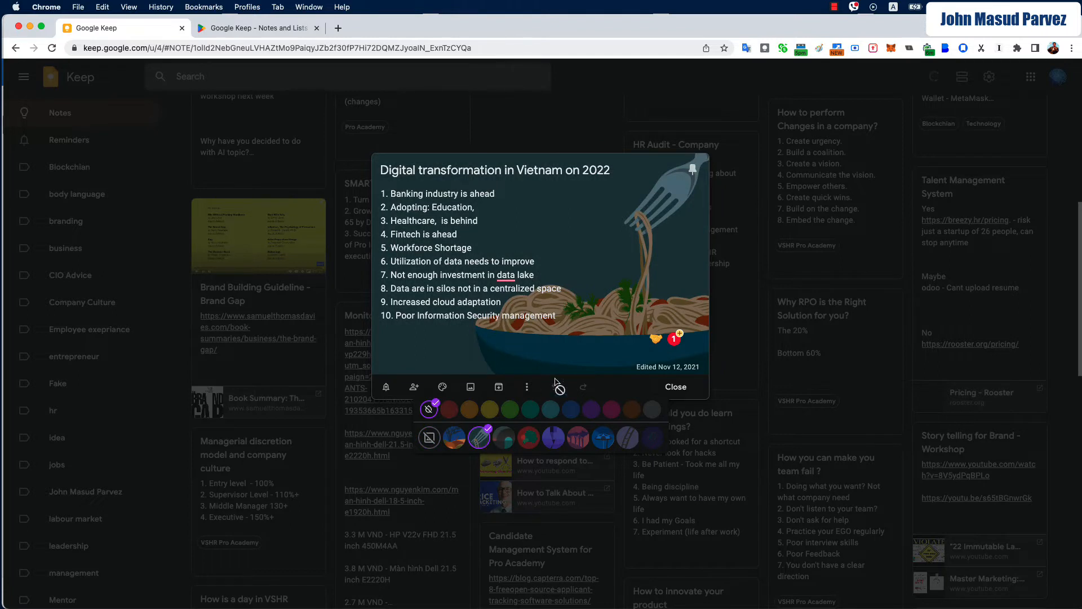
{"action": "left_click", "coordinate": [602, 439]}
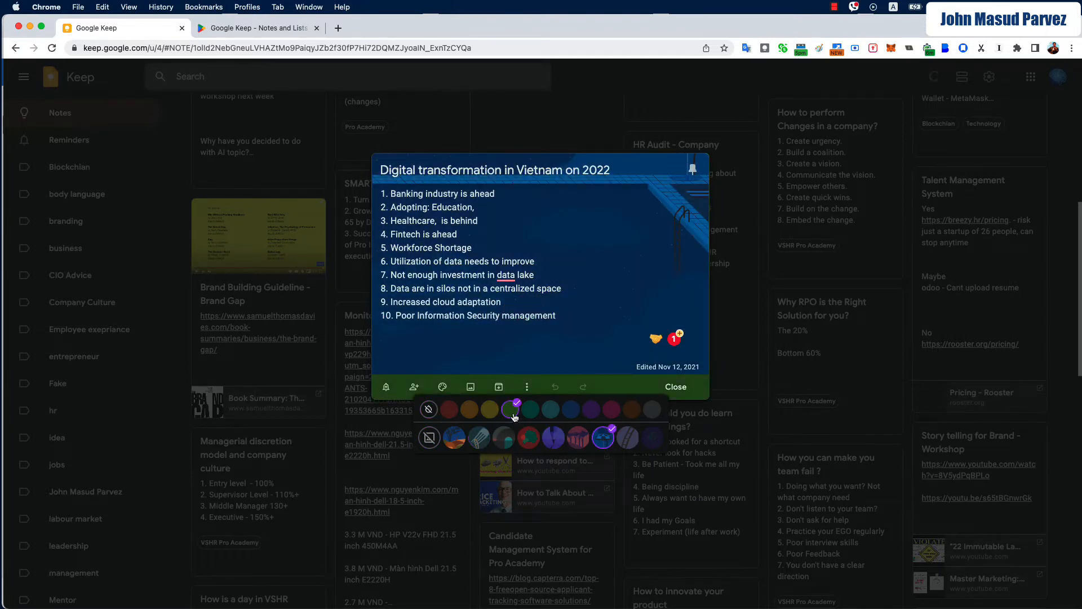
{"action": "left_click", "coordinate": [675, 387]}
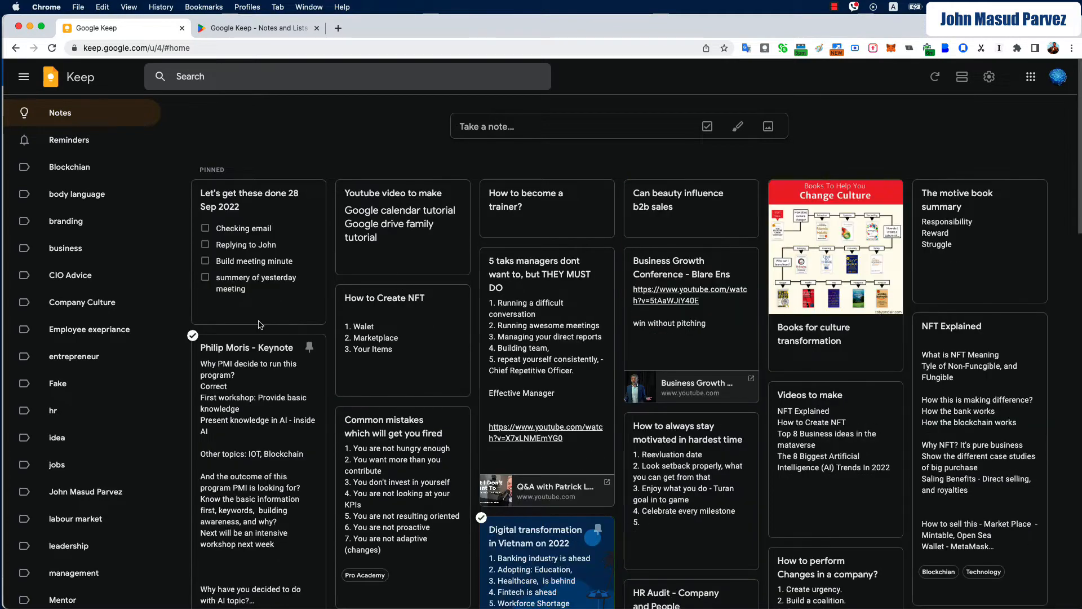
{"action": "left_click", "coordinate": [258, 201]}
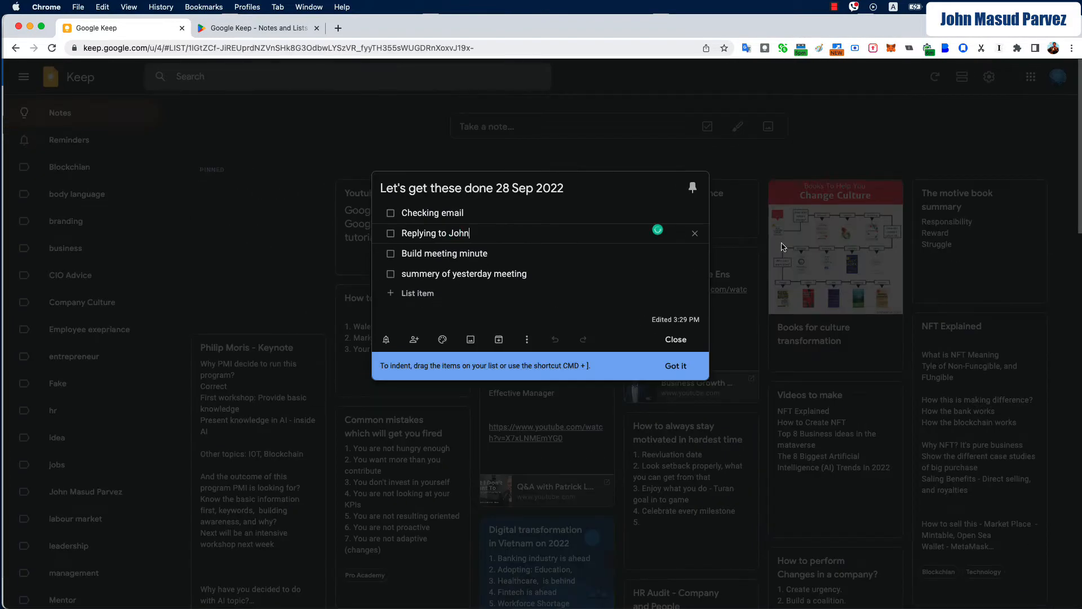
Start a new note titled 'Task for Mick today - 28 Sep'.
{"action": "left_click", "coordinate": [674, 340]}
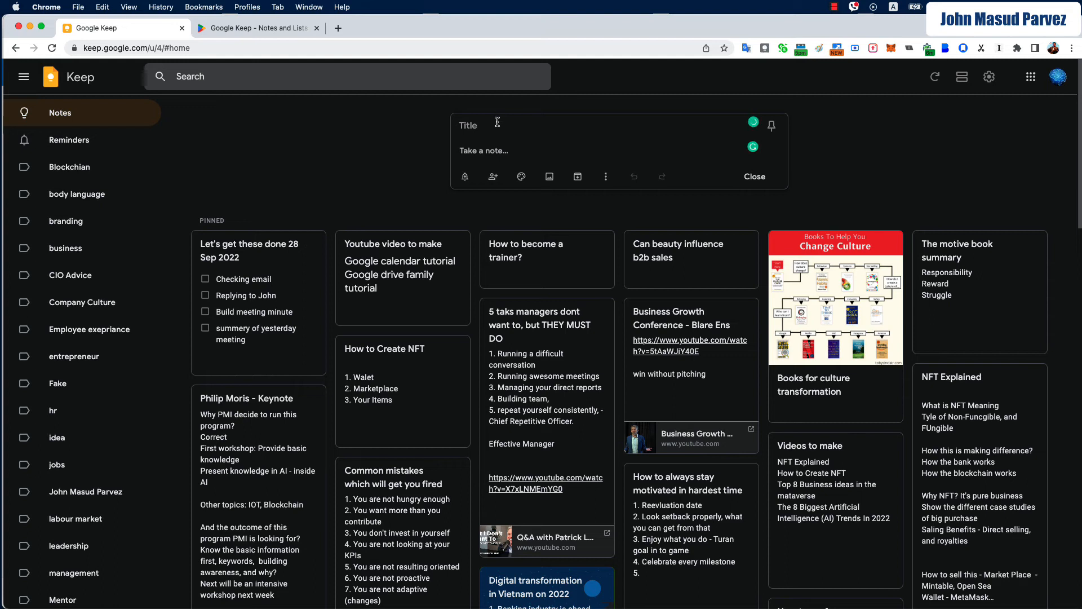
{"action": "type", "text": "Taskf r"}
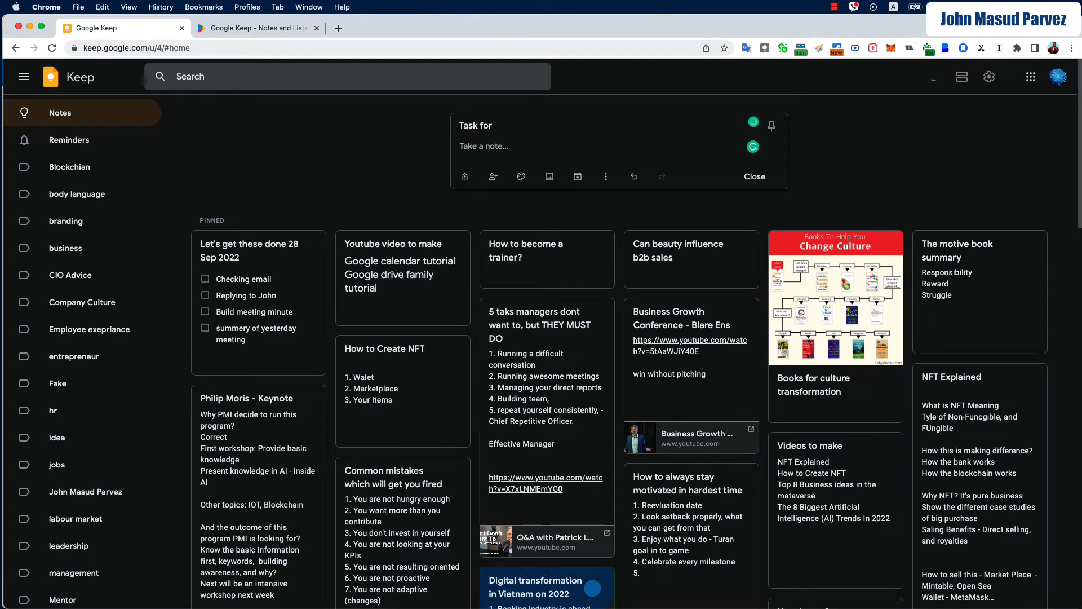
{"action": "type", "text": "Mick"}
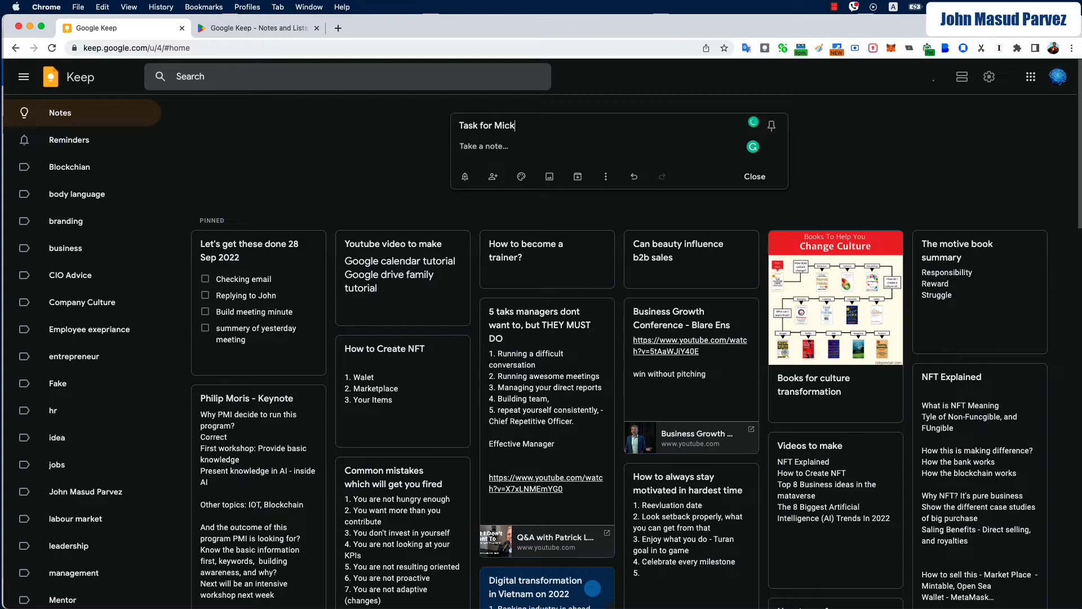
{"action": "type", "text": "today -"}
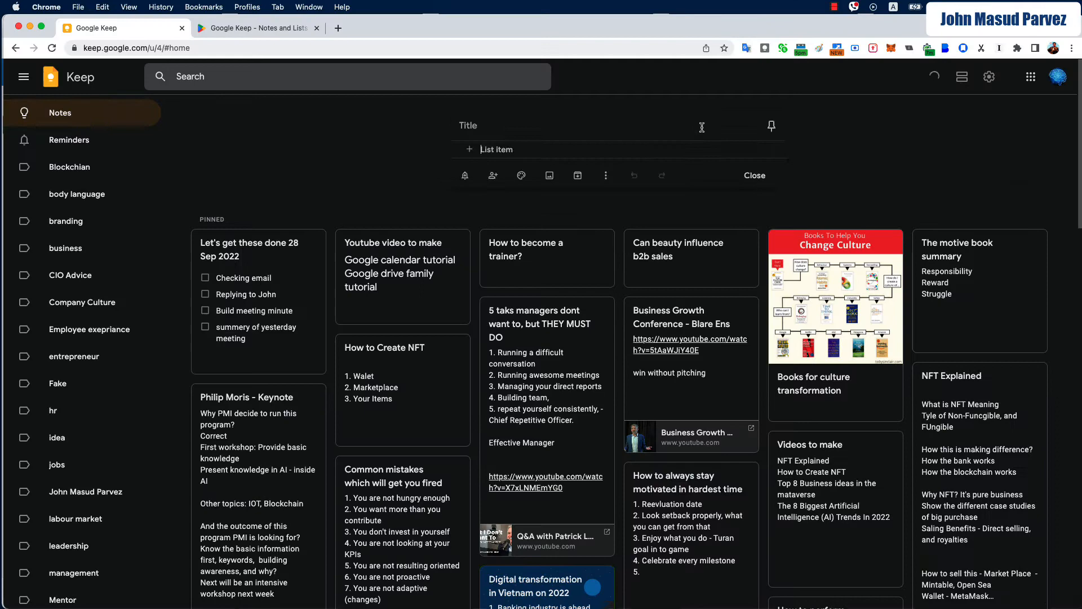
{"action": "type", "text": "Task for Mick today - 28 Sep"}
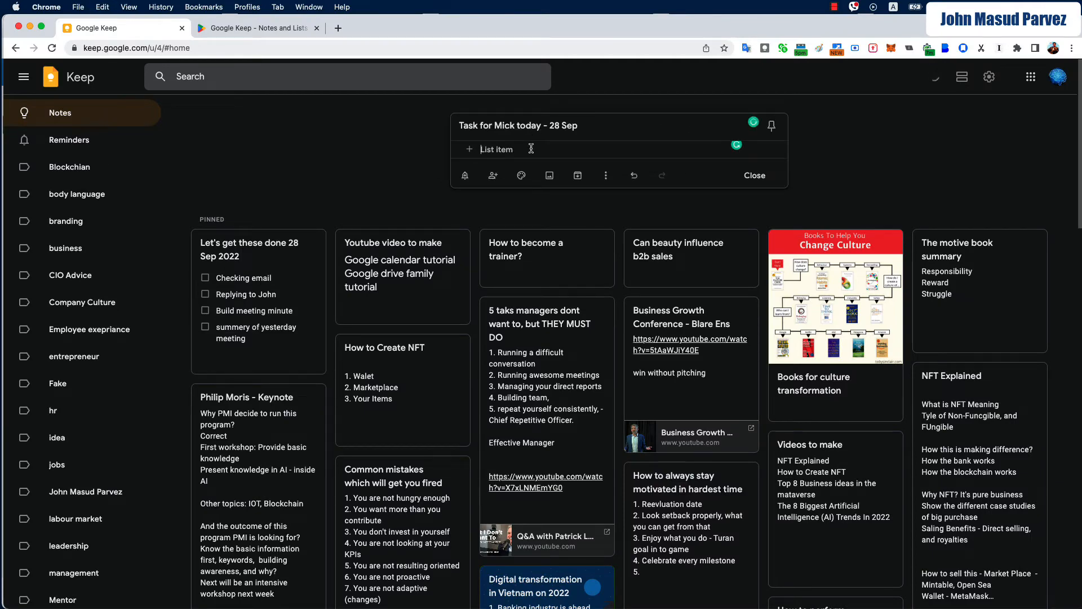
Add checklist items from following up with John to Finish the review.
{"action": "type", "text": "Follow up with John"}
{"action": "type", "text": "Prepare and send the propose"}
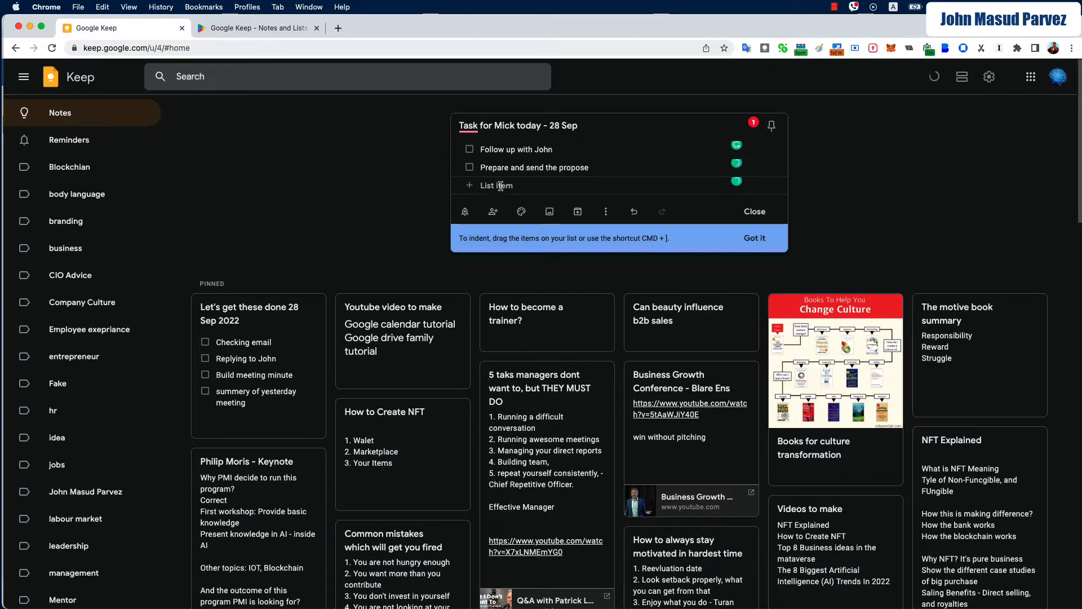
{"action": "type", "text": "Finish the review of the last quarter progress"}
{"action": "type", "text": "Call a meeting with the Marketing team"}
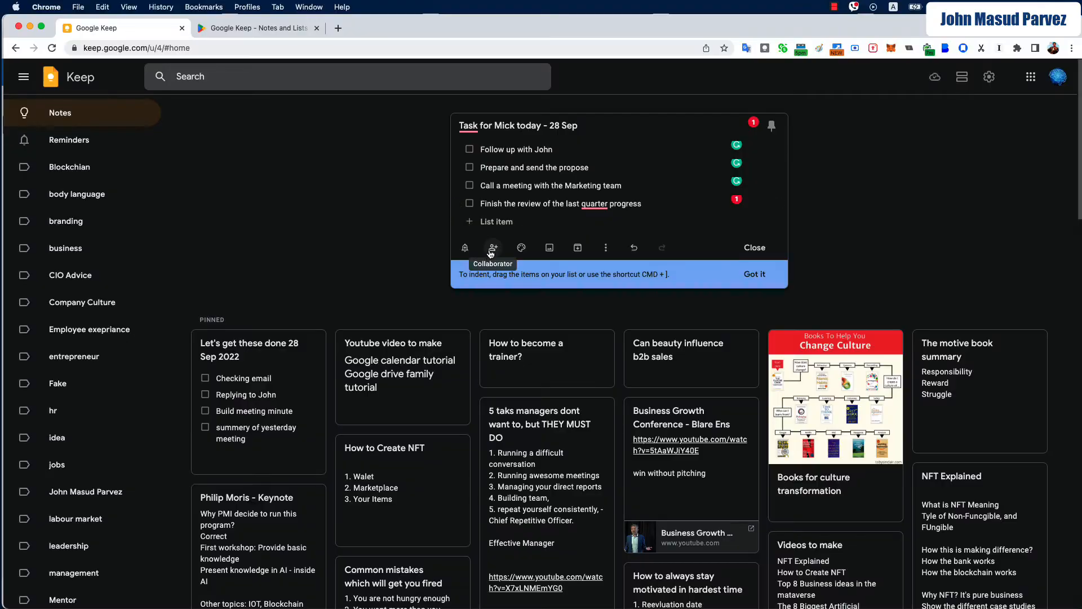
{"action": "left_click", "coordinate": [493, 248]}
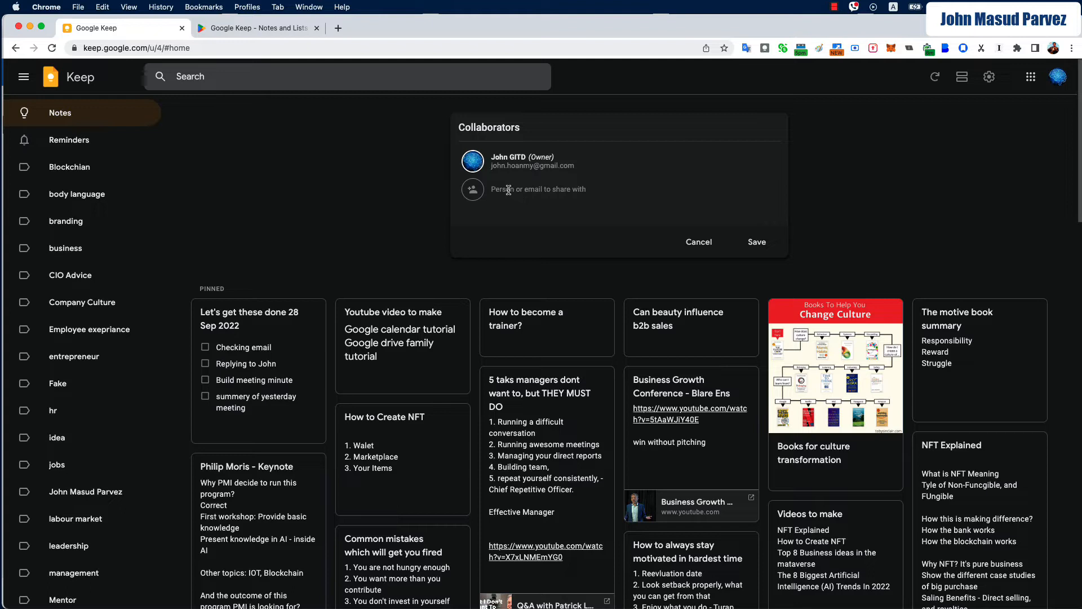
{"action": "mouse_move", "coordinate": [758, 259]}
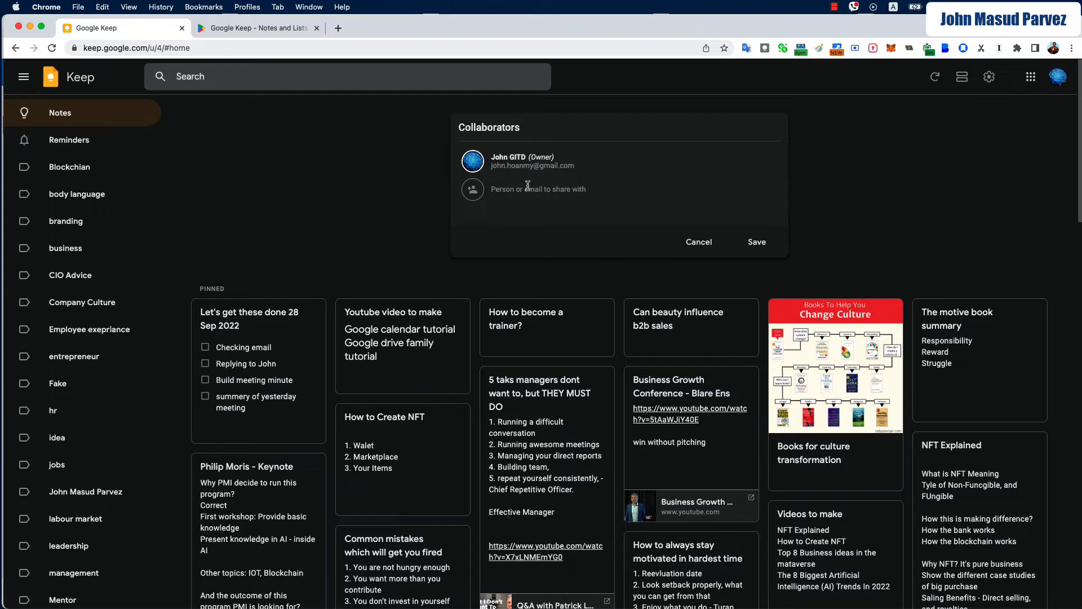
{"action": "mouse_move", "coordinate": [473, 201]}
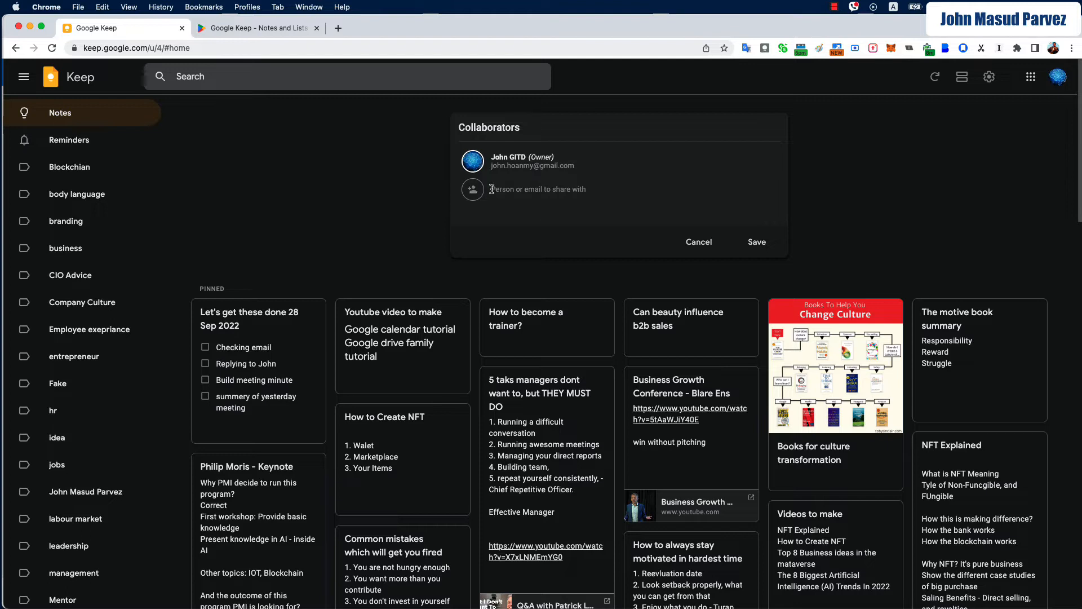
{"action": "mouse_move", "coordinate": [702, 226]}
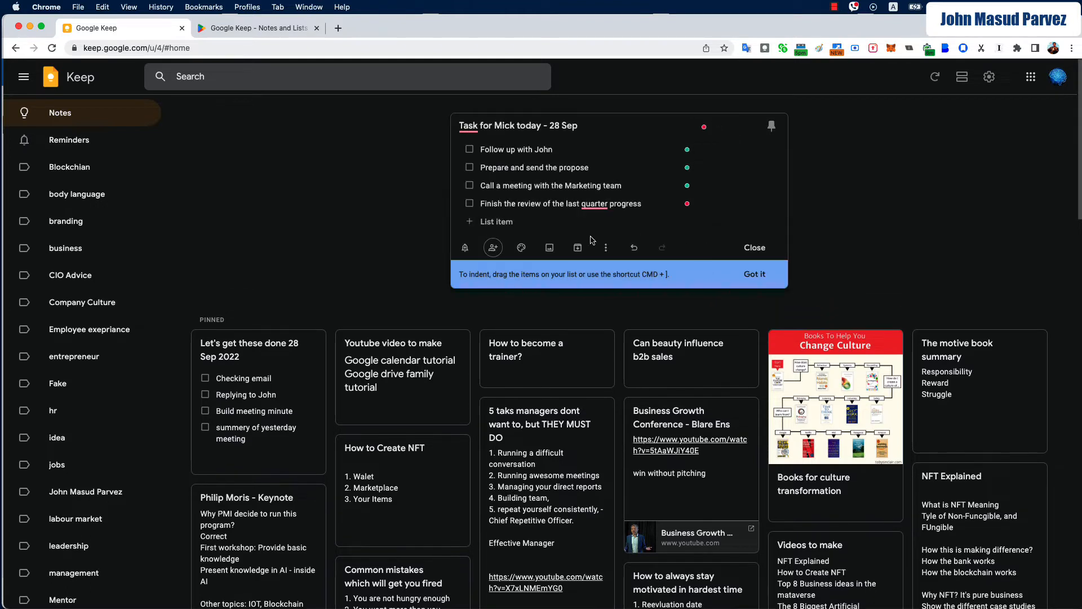
Create and apply a new 'Deligated Taks' label to the Mick checklist.
{"action": "left_click", "coordinate": [605, 247]}
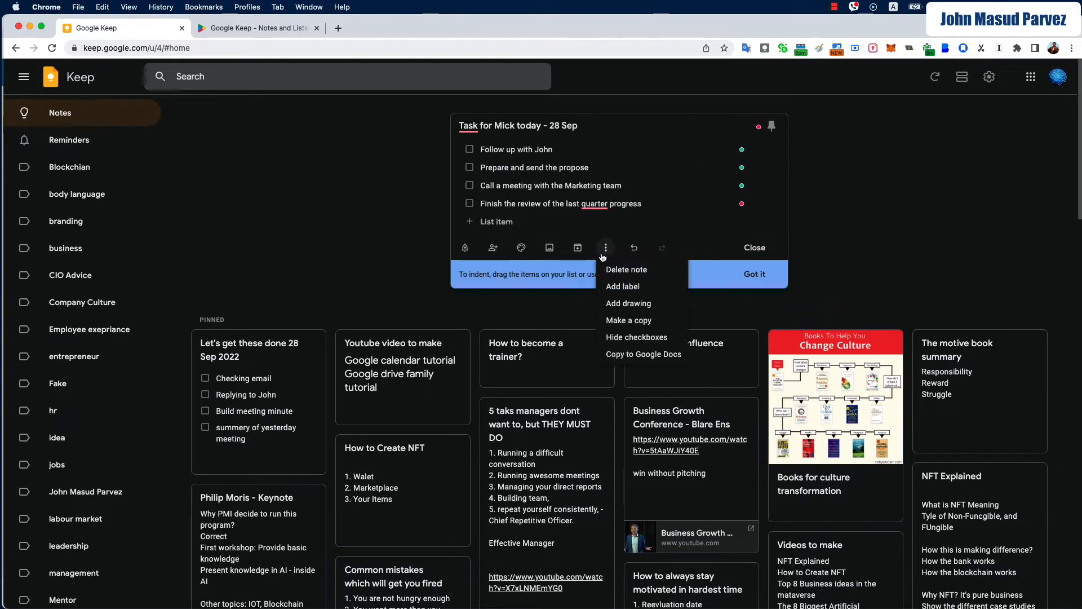
{"action": "left_click", "coordinate": [623, 285]}
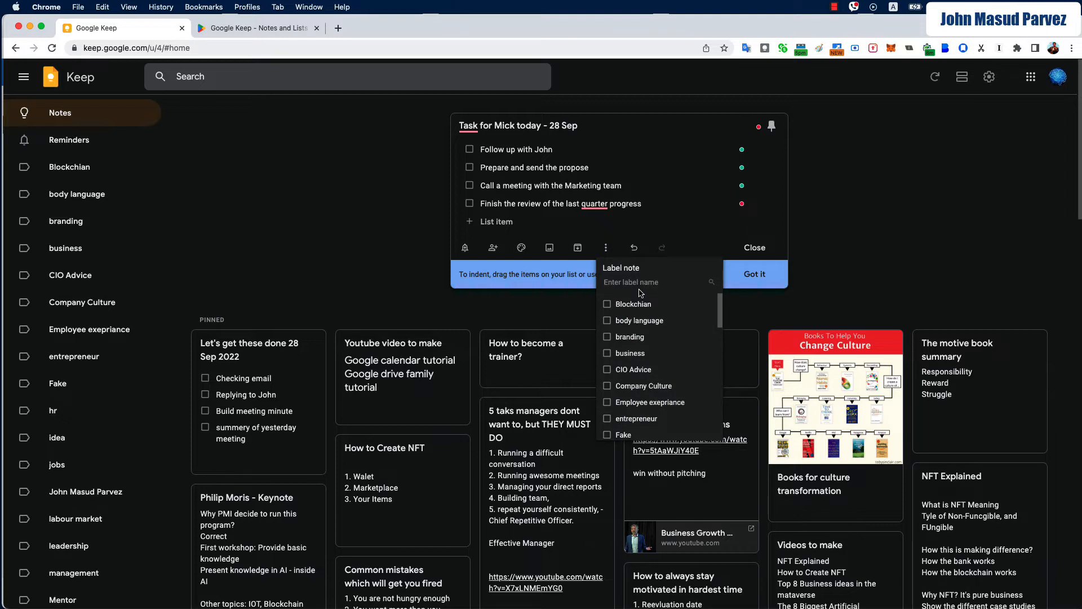
{"action": "type", "text": "M"}
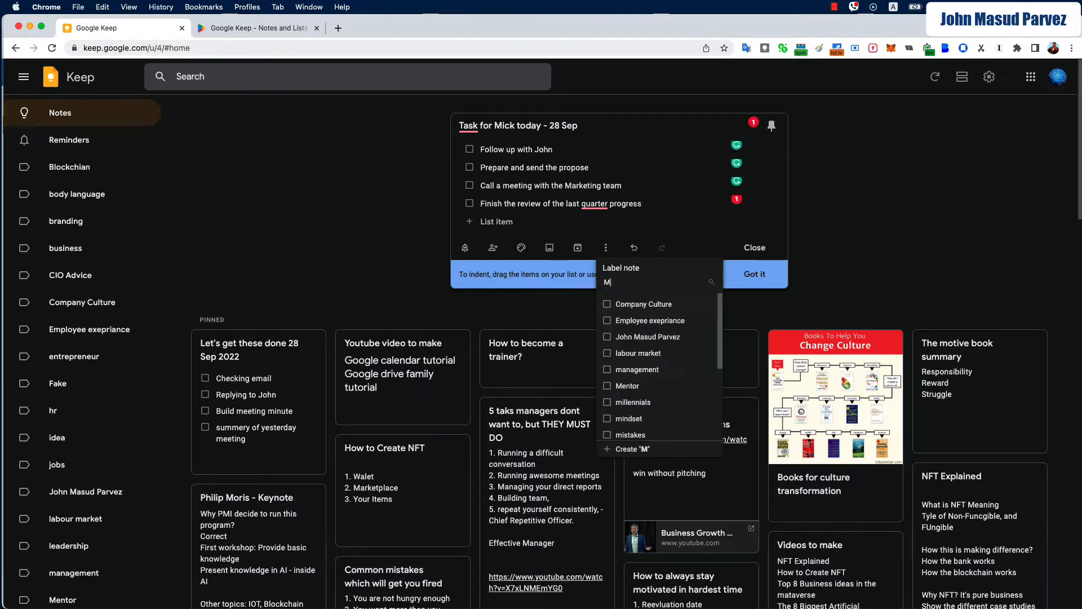
{"action": "type", "text": "Deligated Taks"}
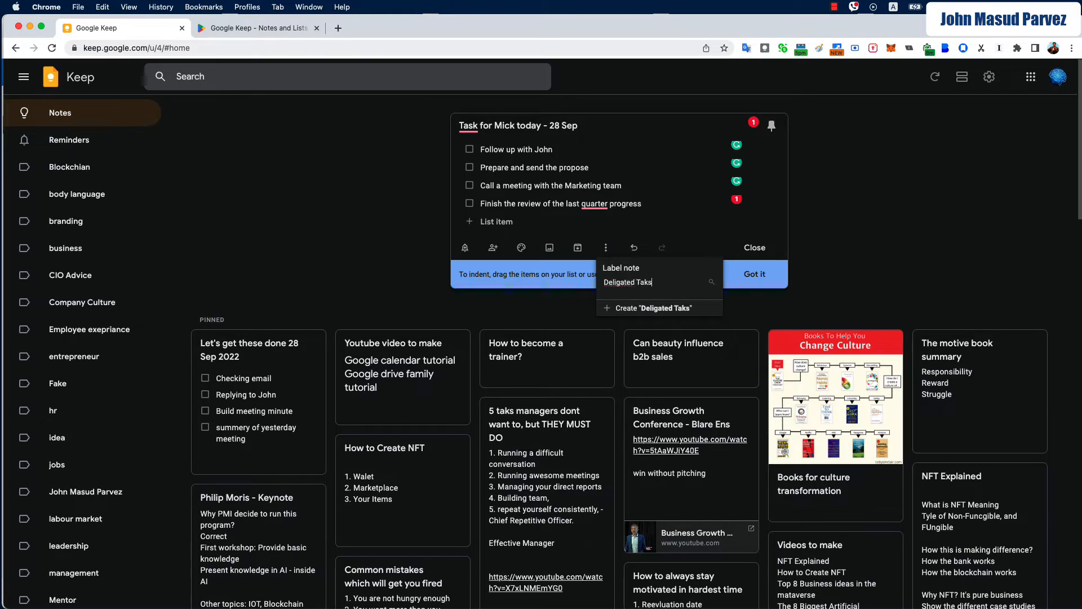
{"action": "right_click", "coordinate": [628, 282]}
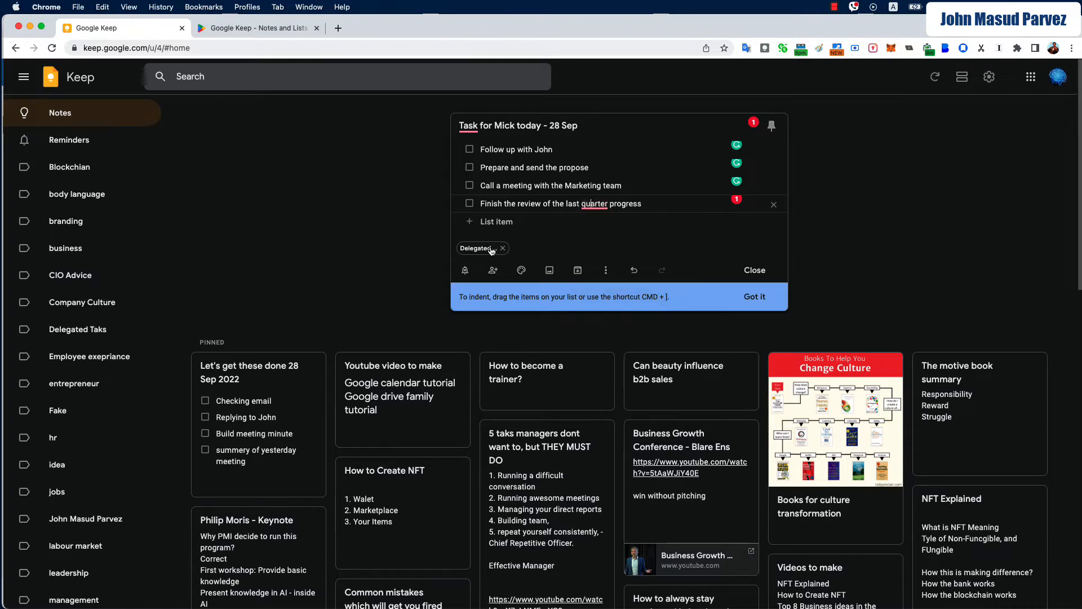
Reopen the note's More options and close them without choosing anything.
{"action": "left_click", "coordinate": [606, 270]}
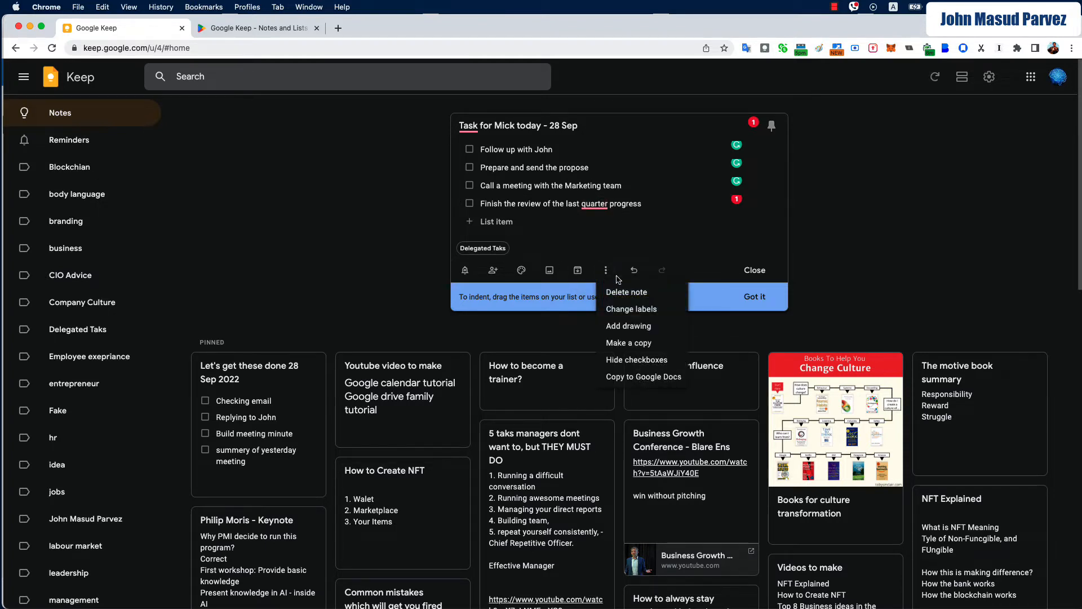
{"action": "mouse_move", "coordinate": [625, 291]}
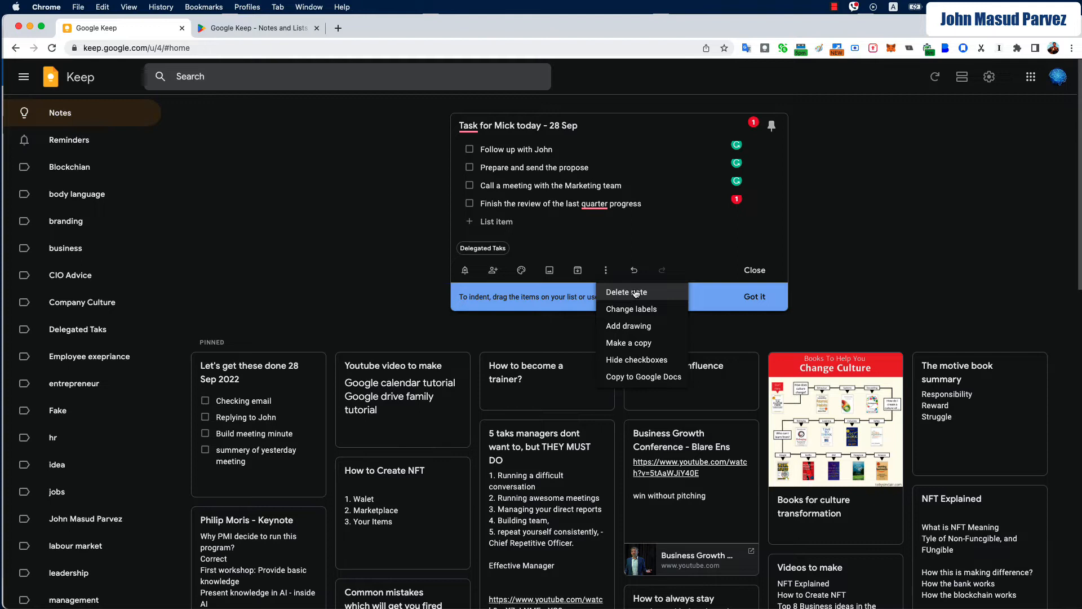
{"action": "mouse_move", "coordinate": [641, 298]}
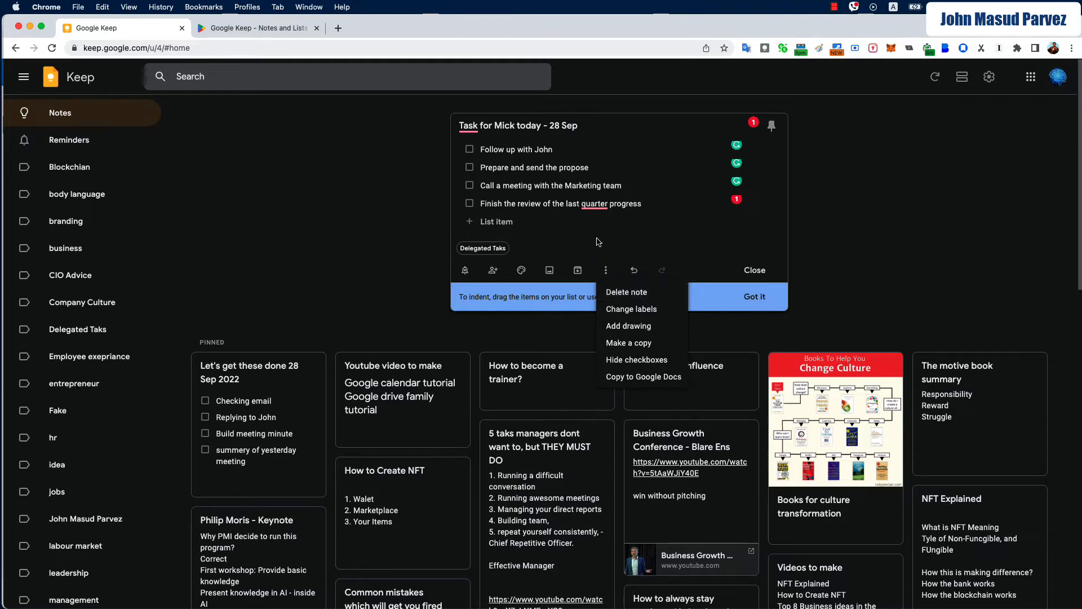
{"action": "left_click", "coordinate": [754, 269]}
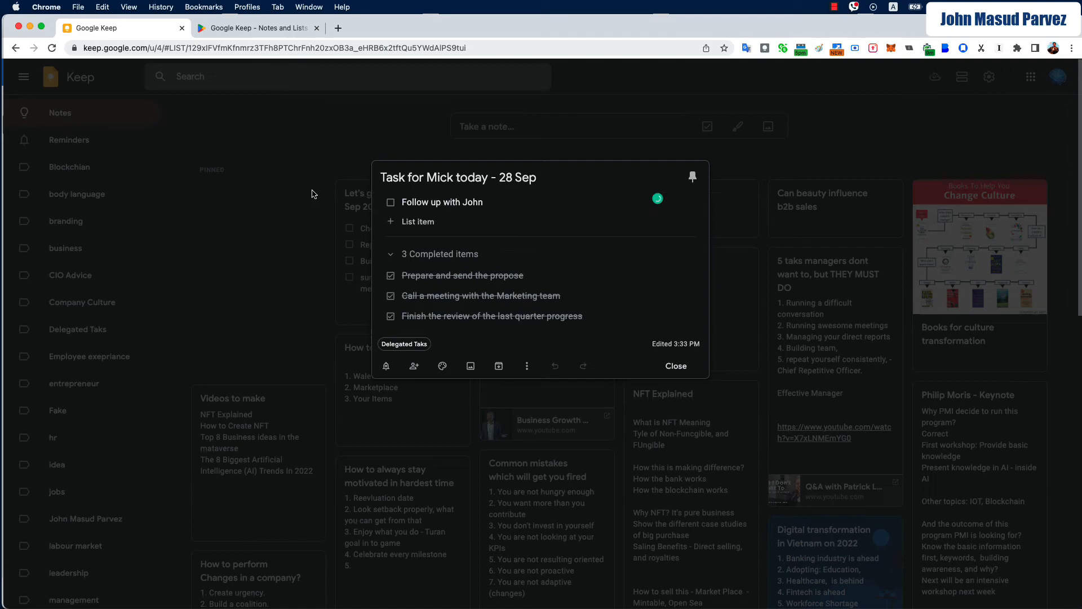
Close the Mick note back to the board and browse the remaining notes.
{"action": "left_click", "coordinate": [674, 366]}
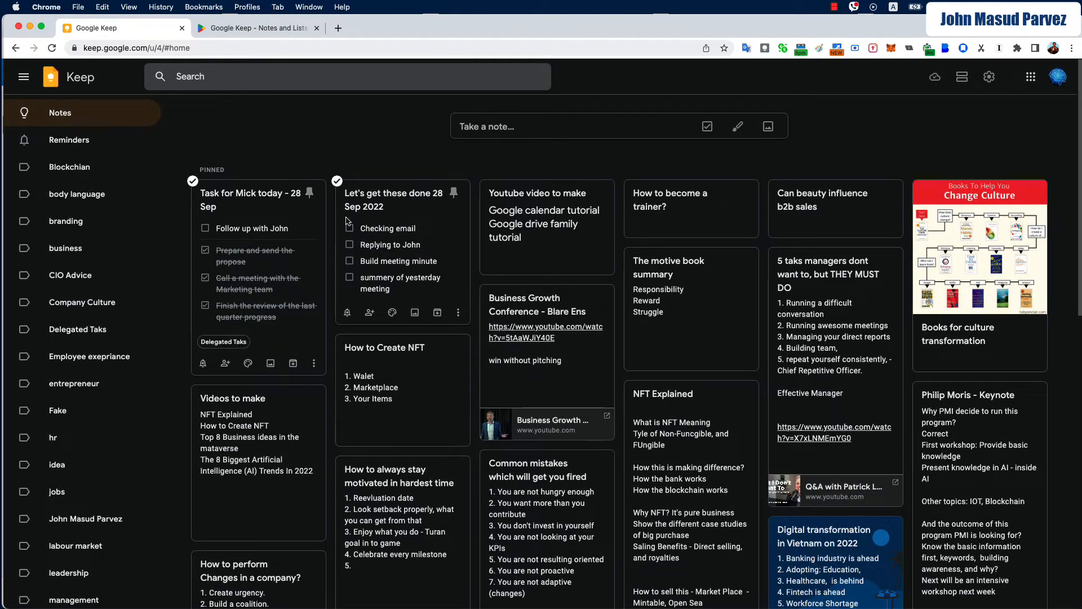
{"action": "scroll", "scroll_direction": "down", "scroll_amount": 3}
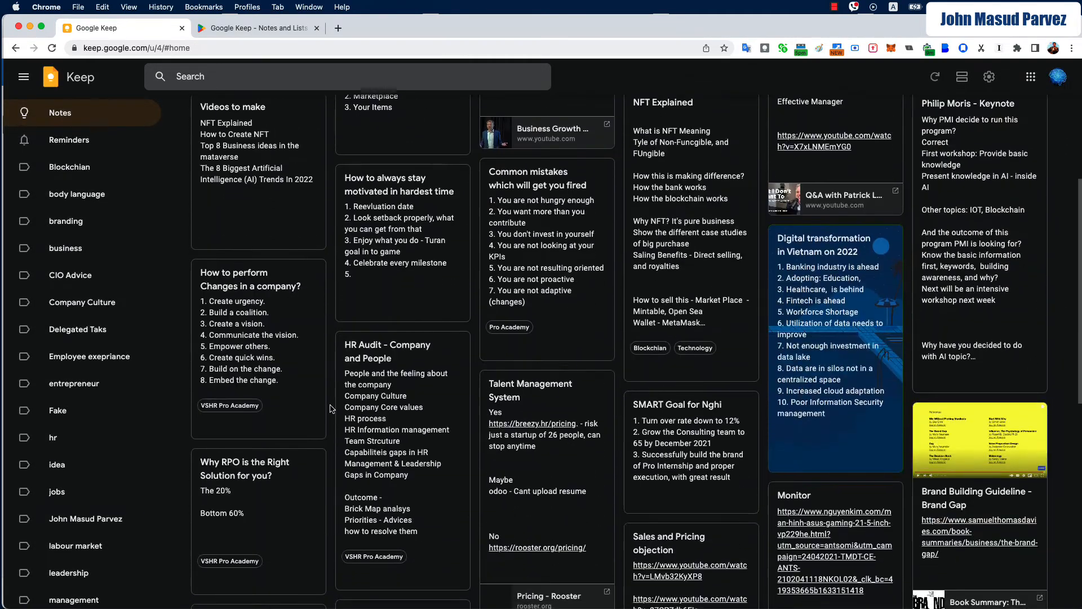
{"action": "scroll", "scroll_direction": "down", "scroll_amount": 3}
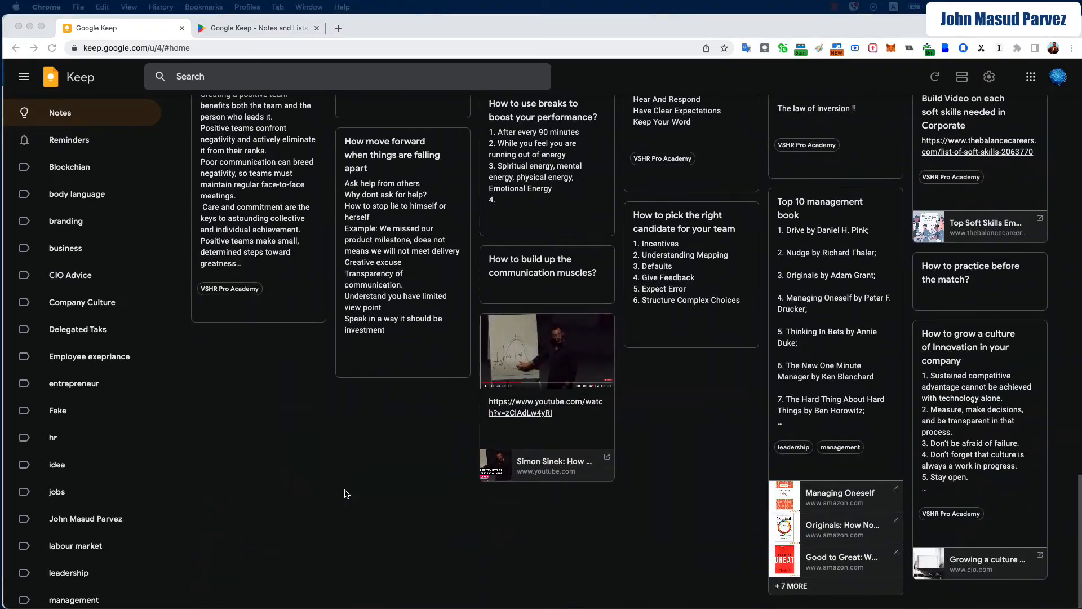
{"action": "scroll", "scroll_direction": "down", "scroll_amount": 3}
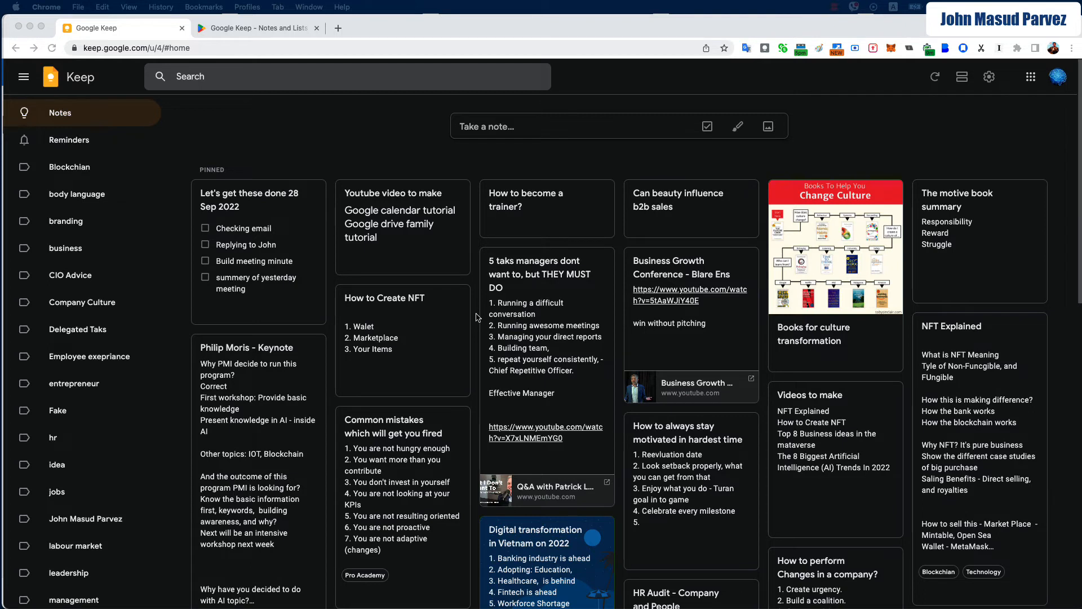
{"action": "mouse_move", "coordinate": [408, 327]}
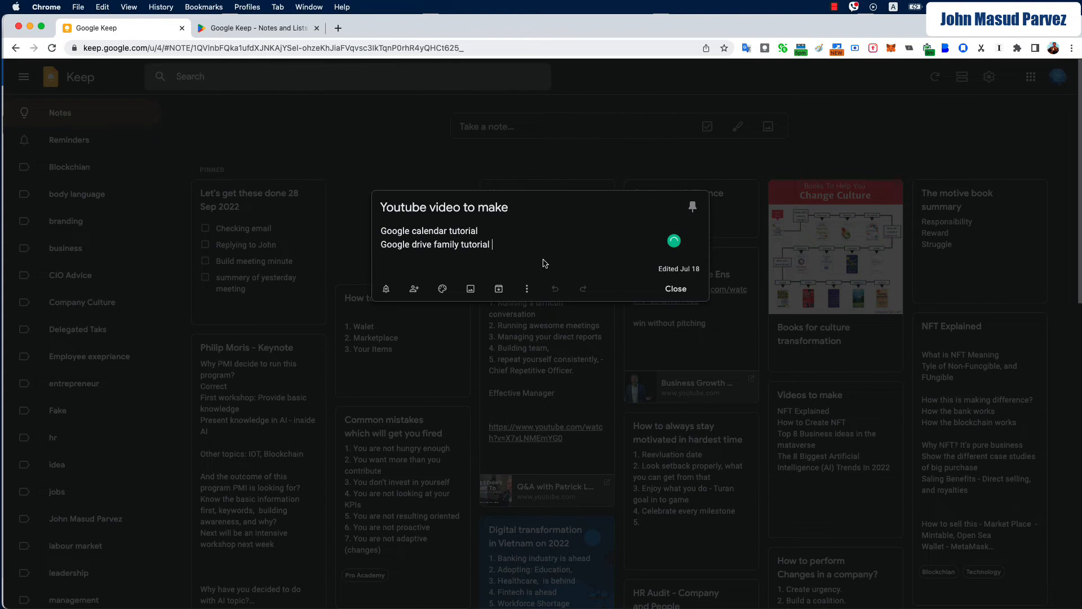
Start a new blank note and open its collaborators panel.
{"action": "left_click", "coordinate": [674, 288]}
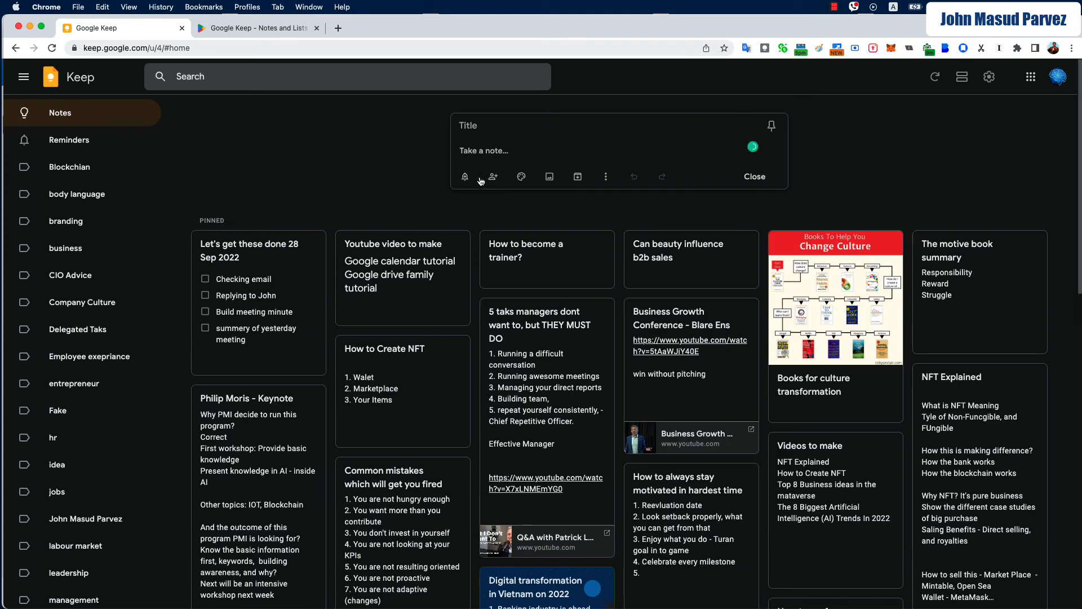
{"action": "left_click", "coordinate": [493, 177]}
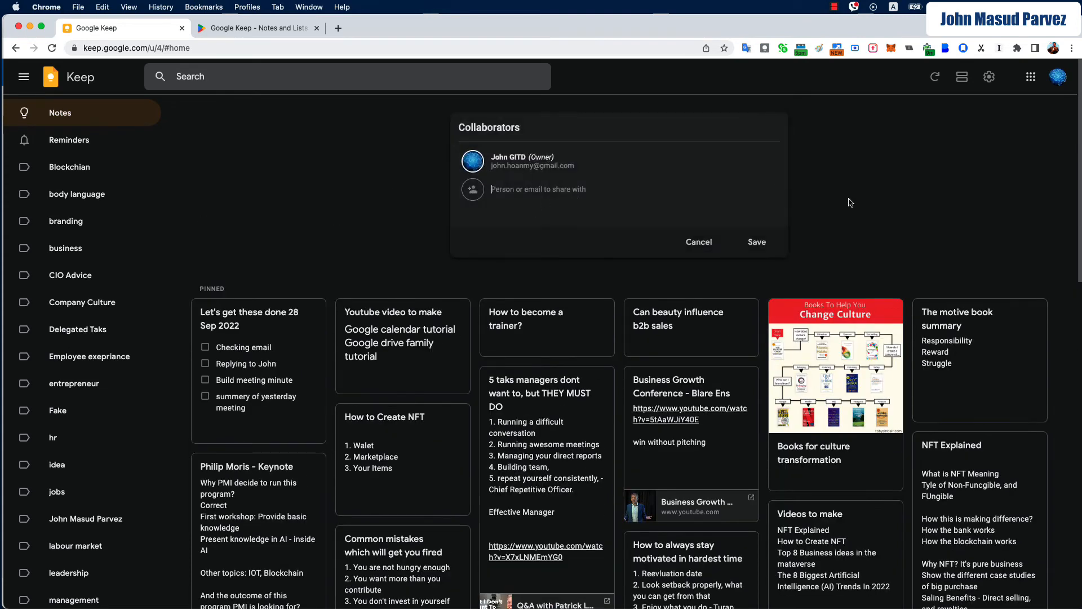